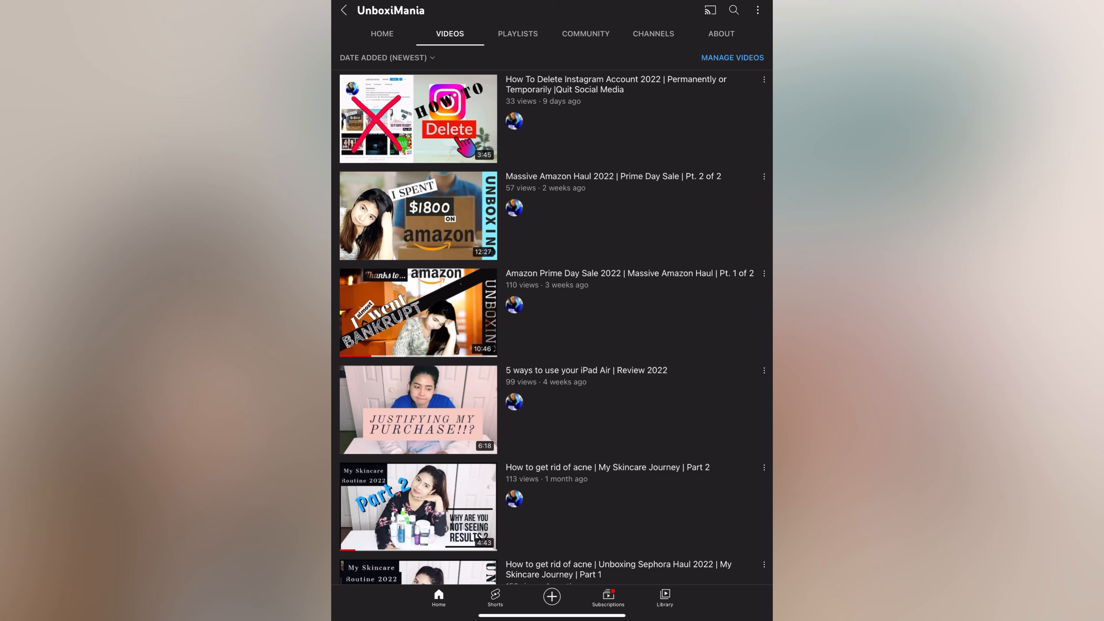
Scroll through the late-July items in the Google Photos library and return to the home screen.
scroll(down, 3)
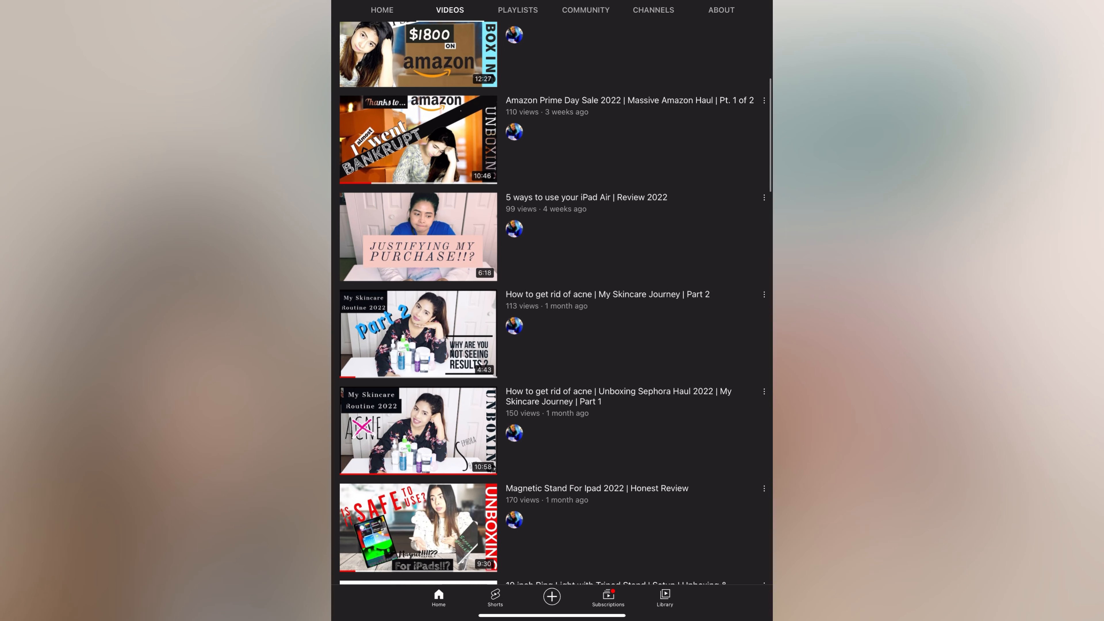
scroll(down, 3)
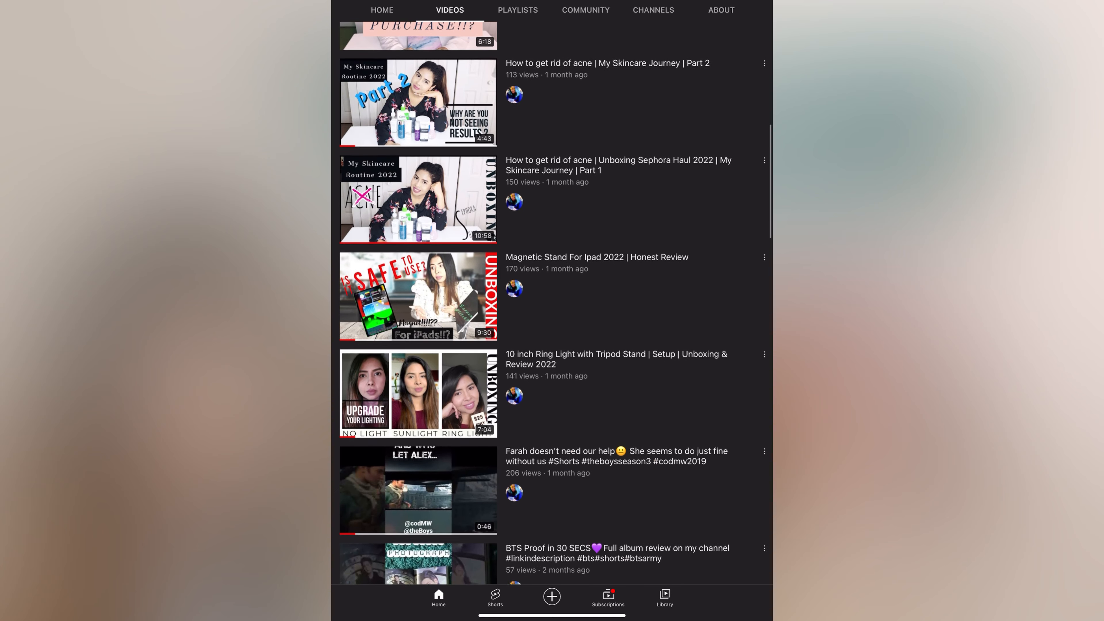
scroll(down, 3)
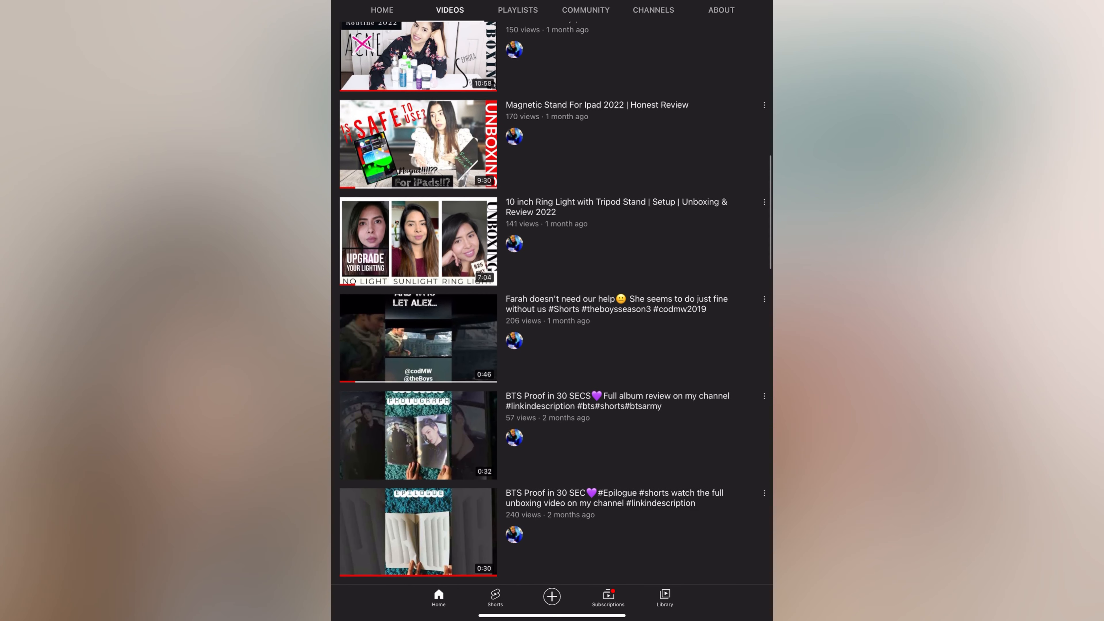
scroll(down, 3)
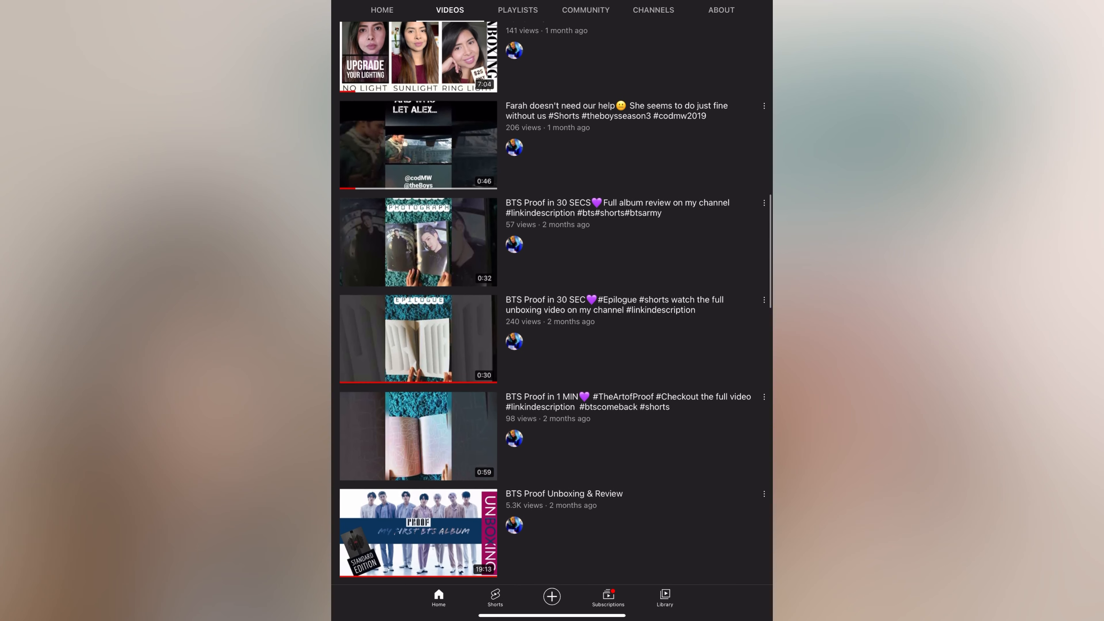
scroll(down, 3)
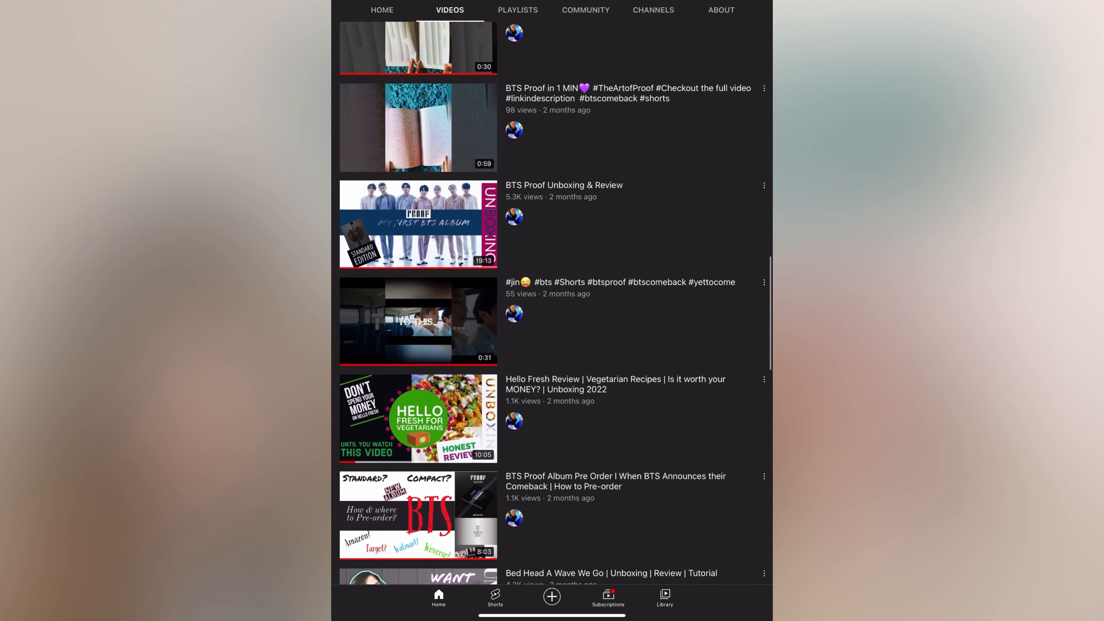
scroll(down, 3)
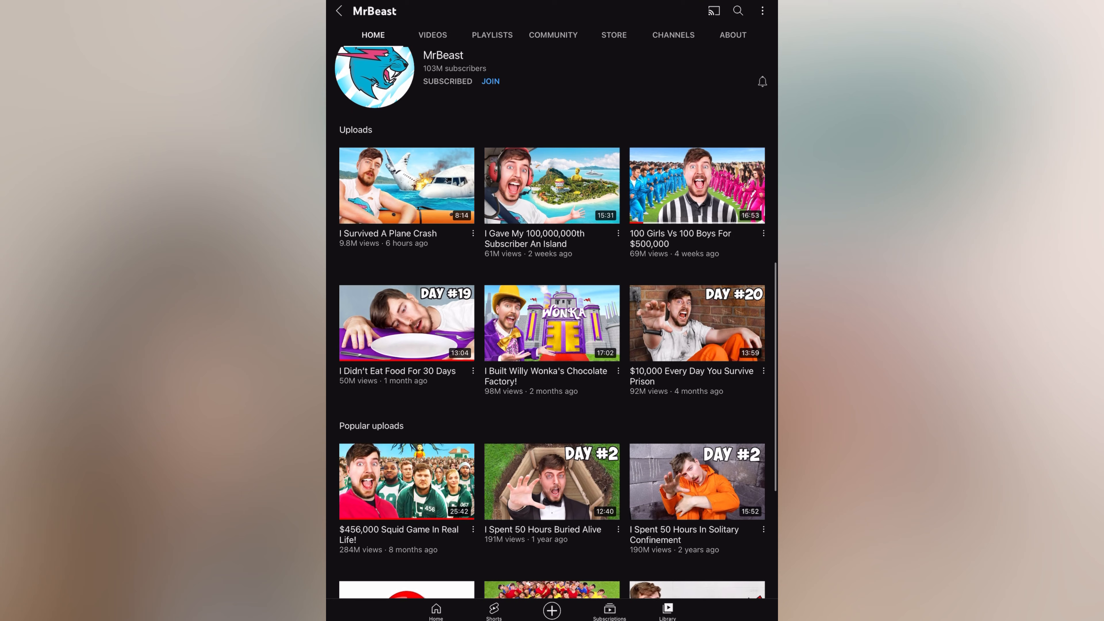
scroll(up, 3)
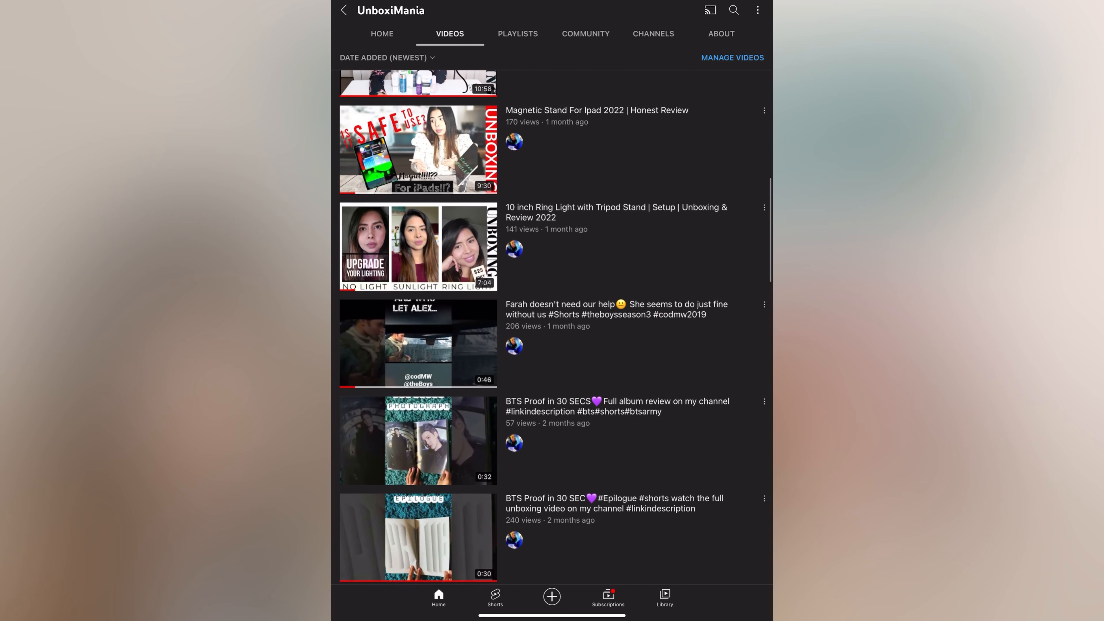
scroll(up, 3)
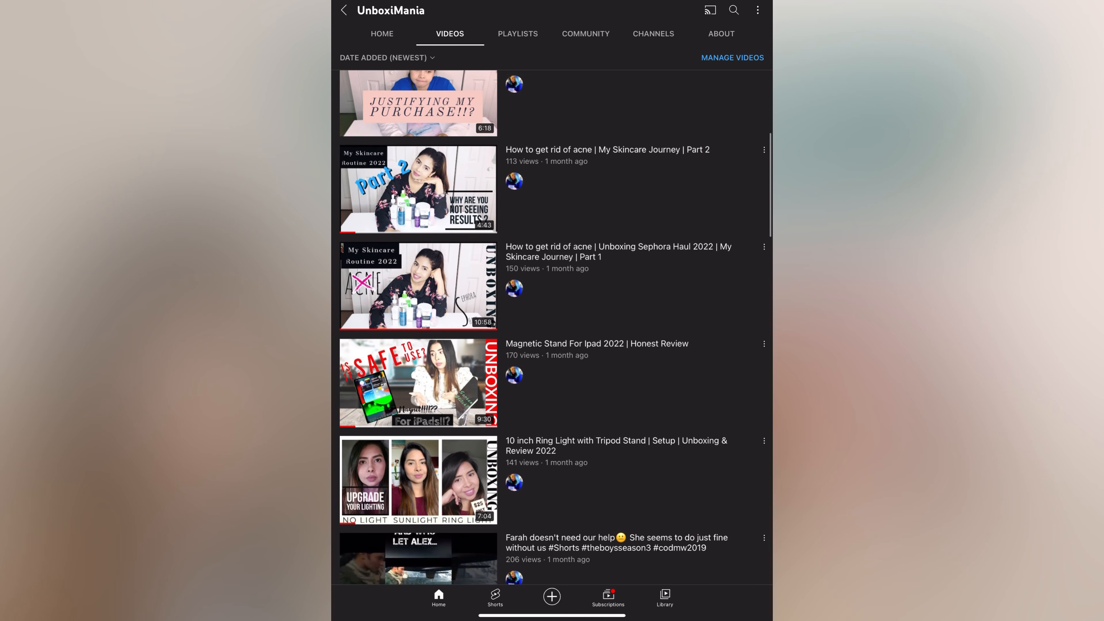
scroll(up, 3)
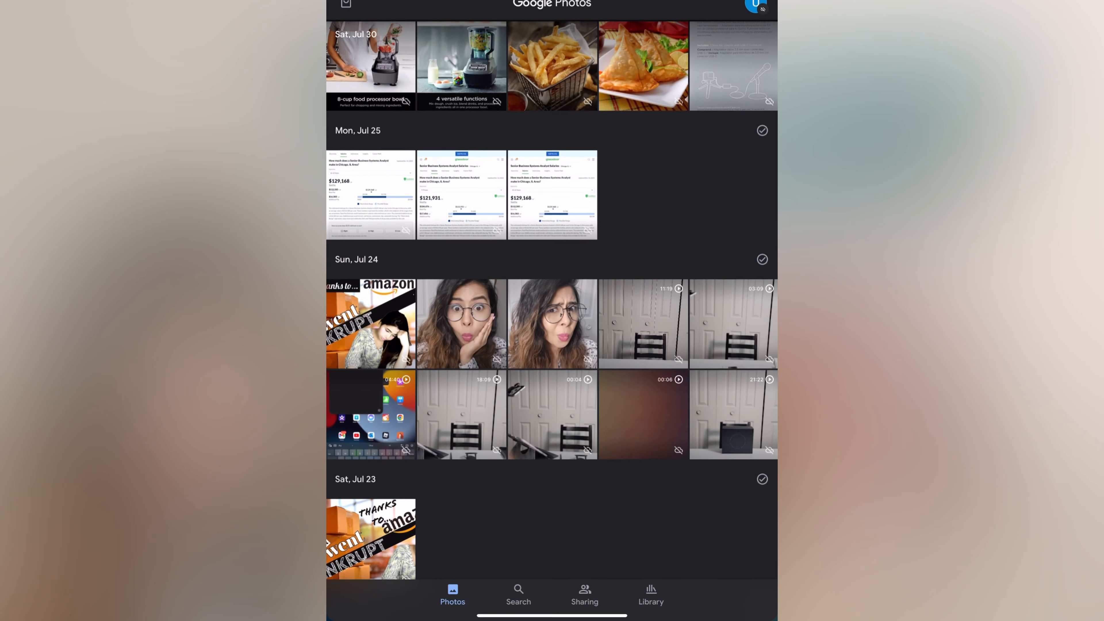
scroll(down, 3)
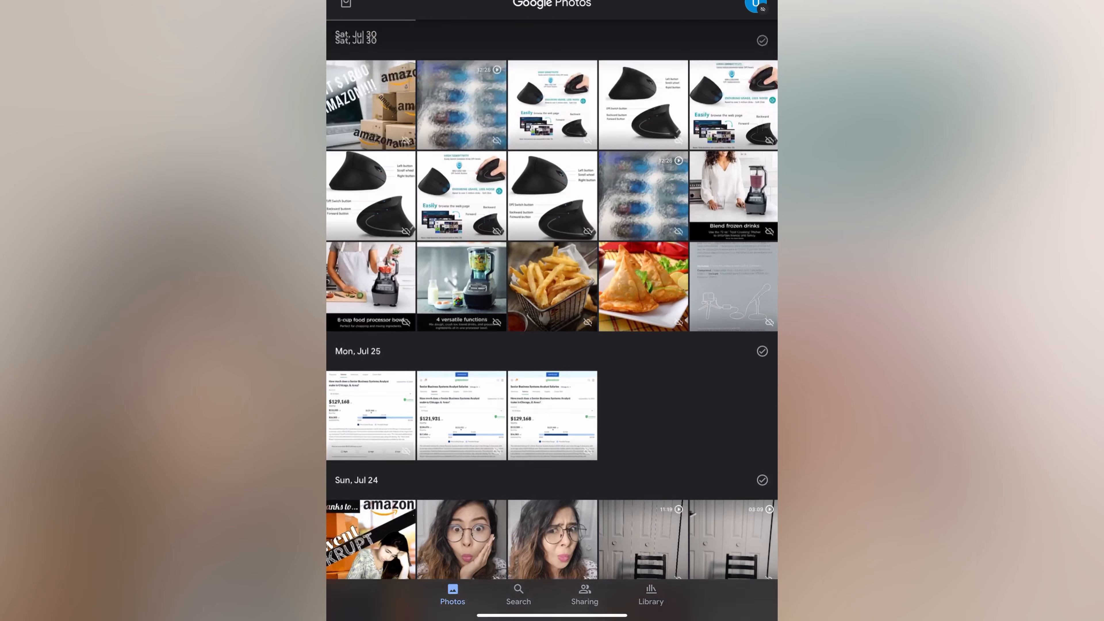
scroll(down, 3)
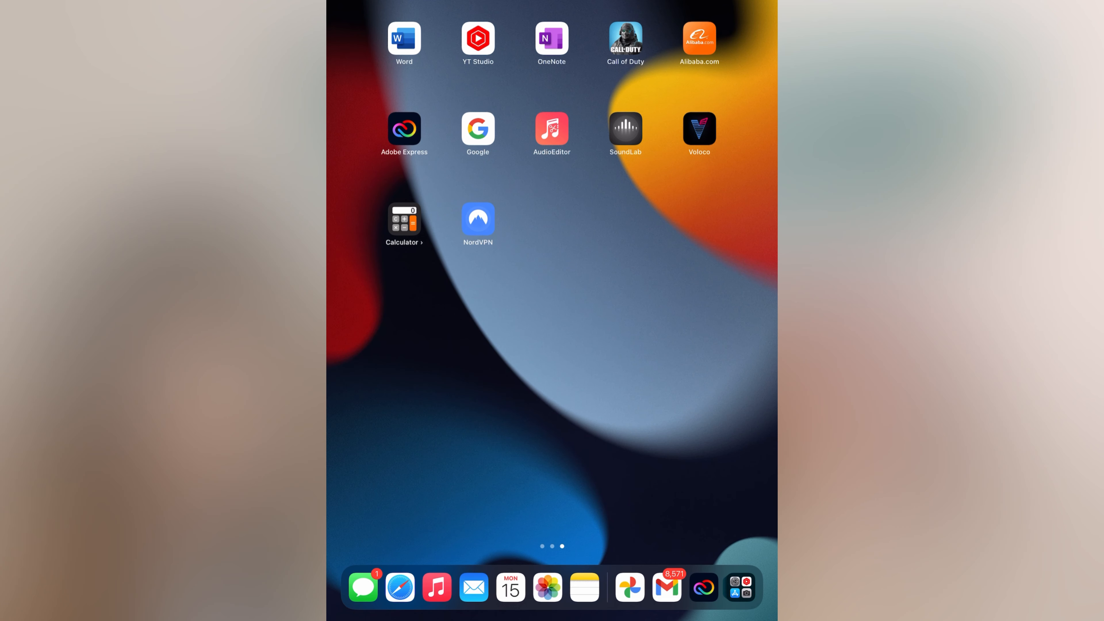
Launch Adobe Express from the home screen and browse its home page.
click(404, 129)
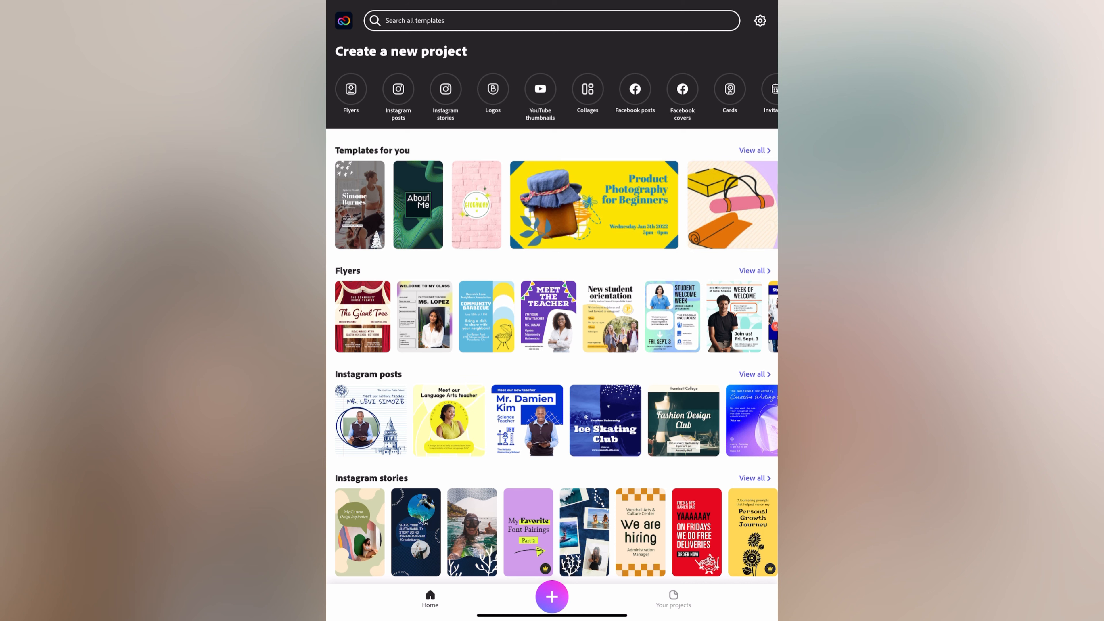
scroll(down, 3)
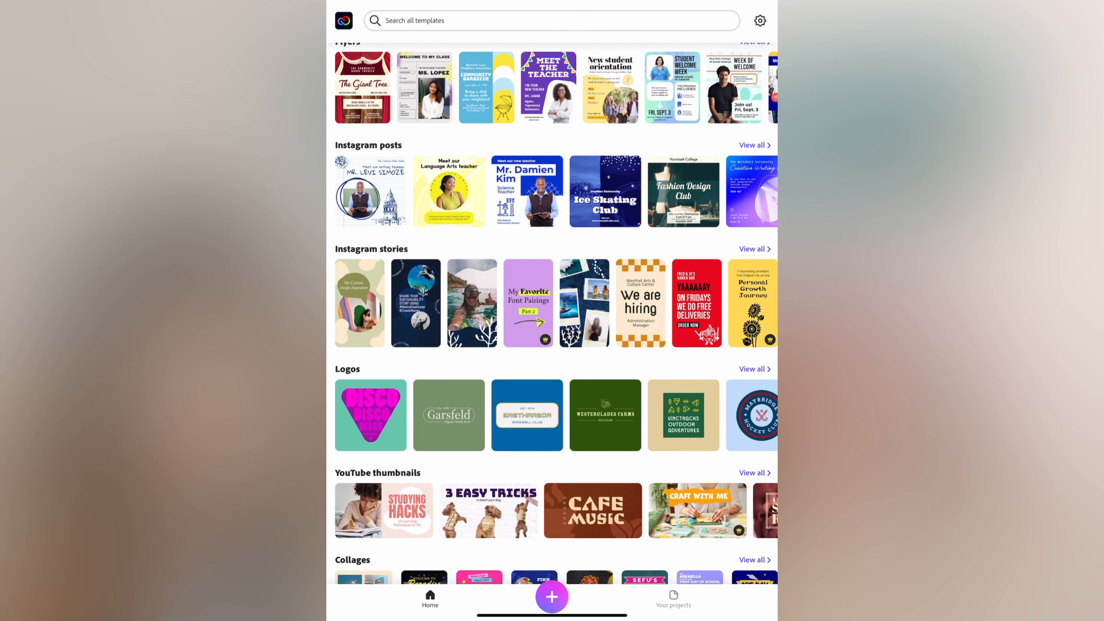
scroll(down, 3)
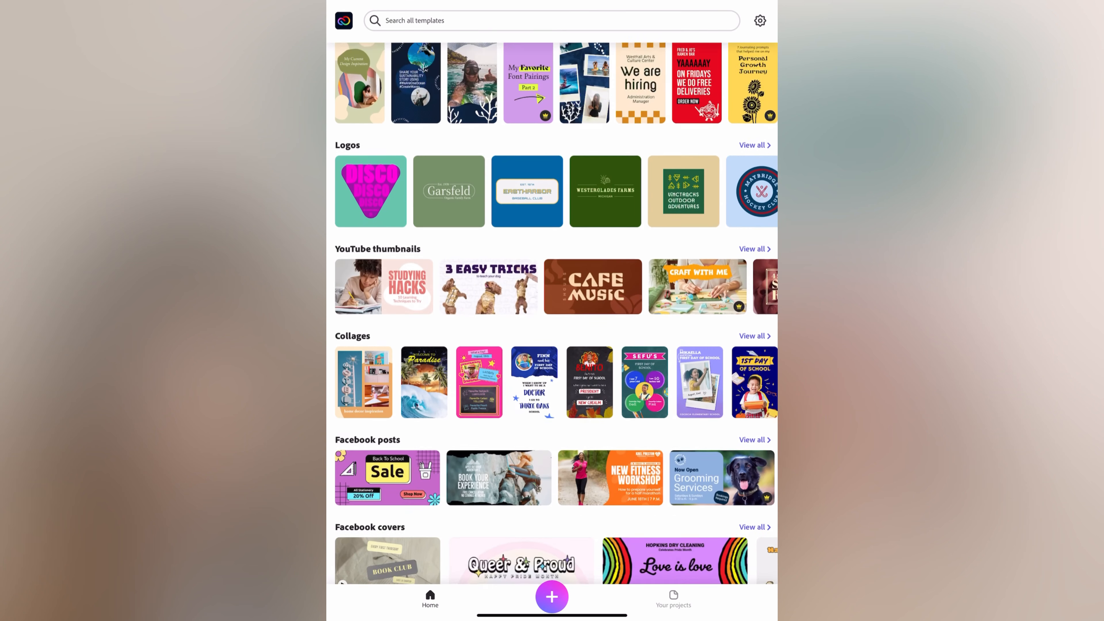
scroll(up, 3)
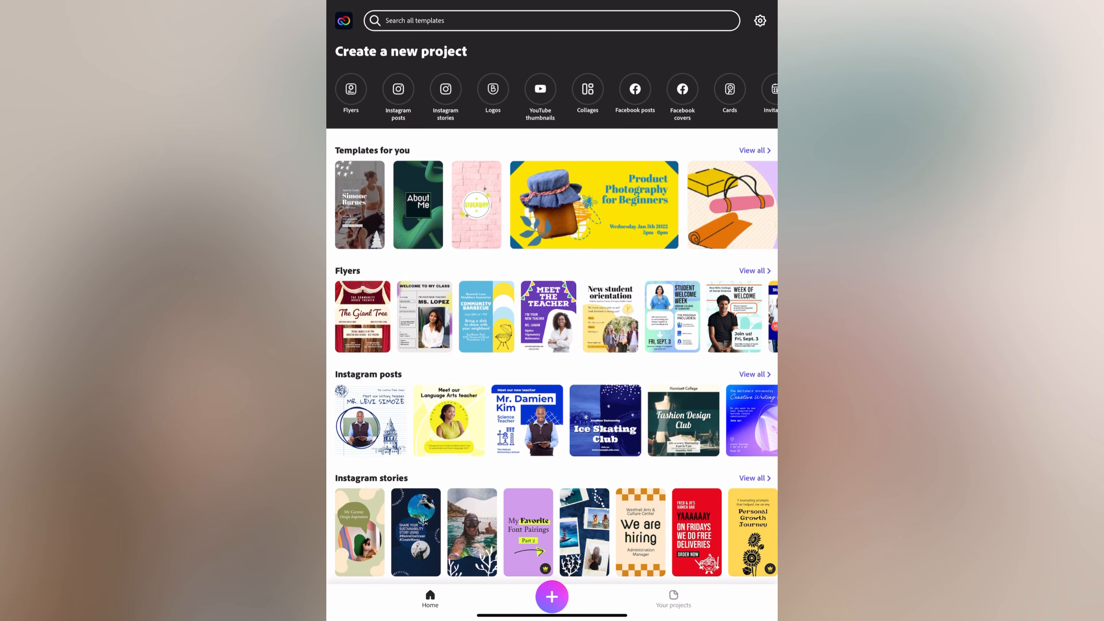
Browse the YouTube thumbnail templates by category such as Business, Education and Food.
click(540, 88)
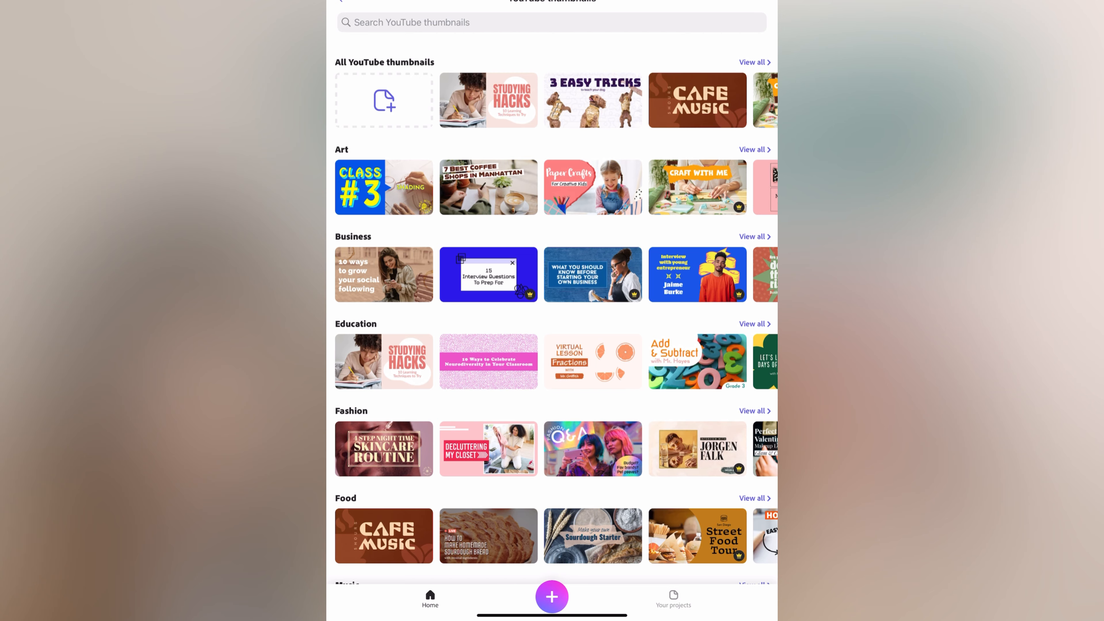
scroll(down, 3)
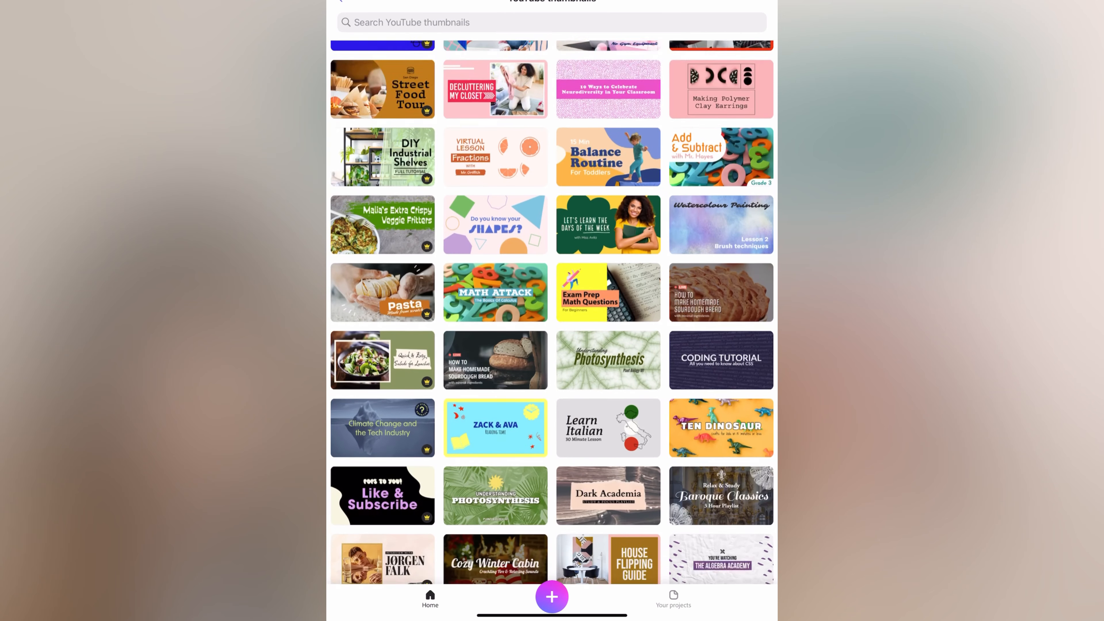
scroll(down, 3)
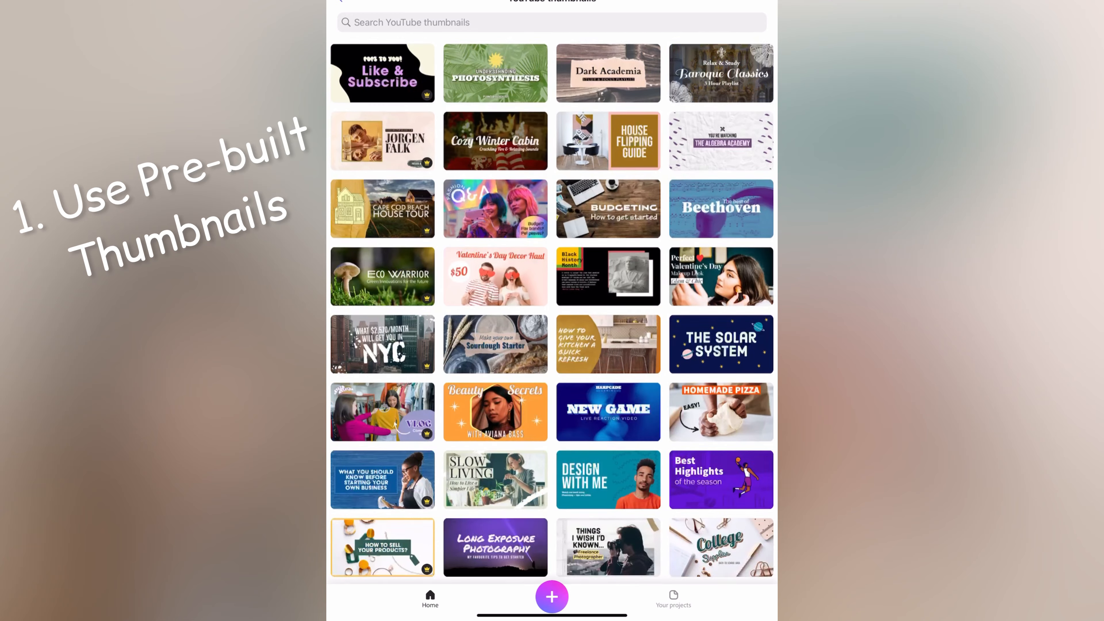
scroll(down, 3)
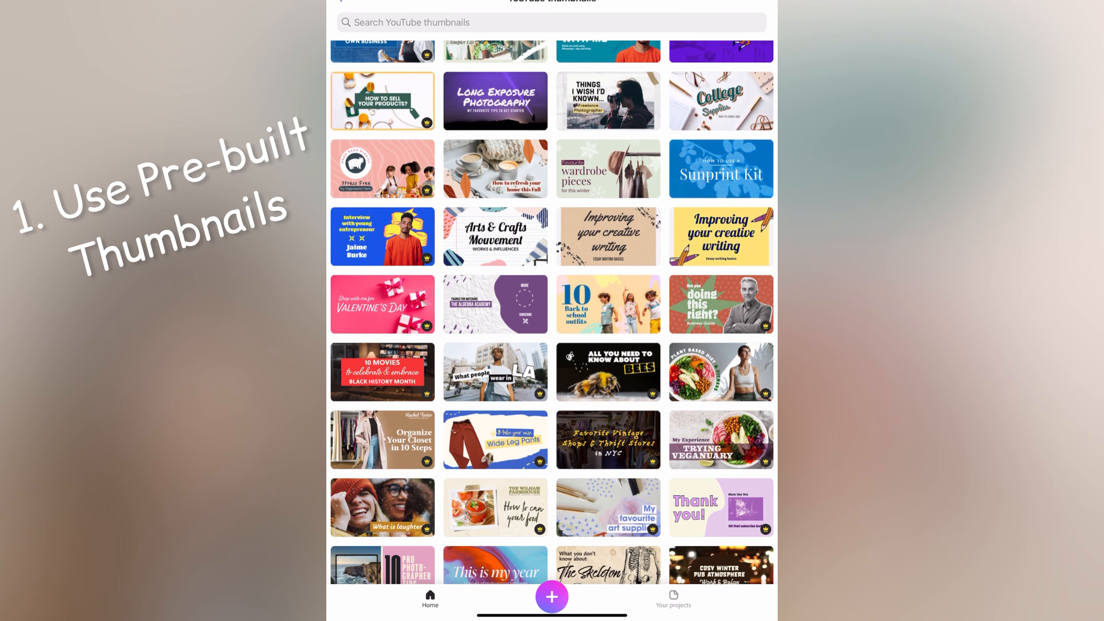
scroll(up, 3)
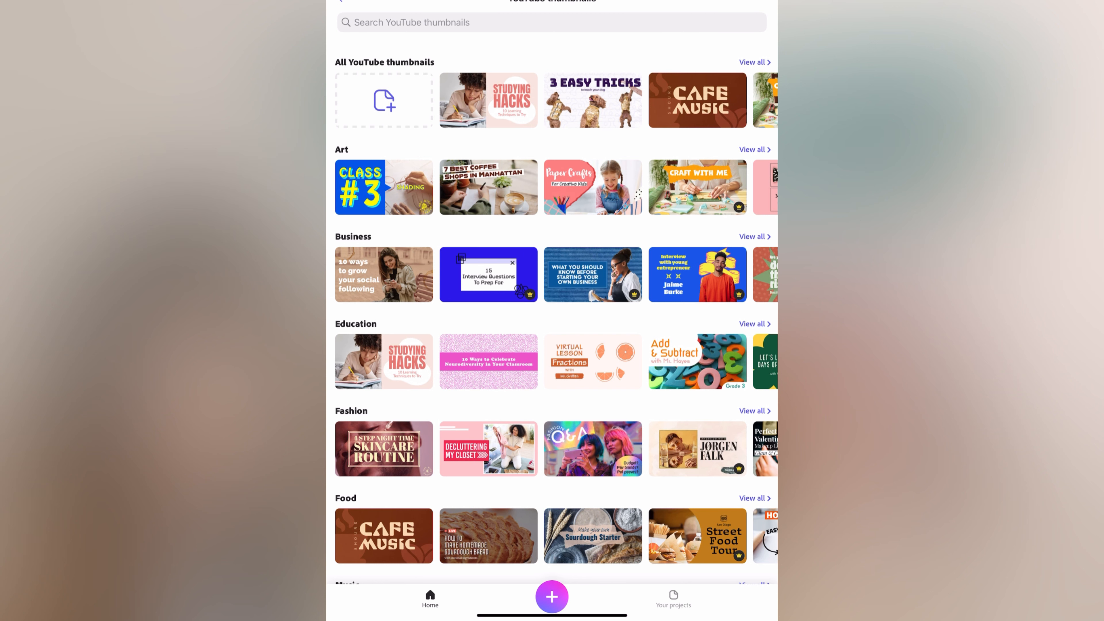
scroll(down, 3)
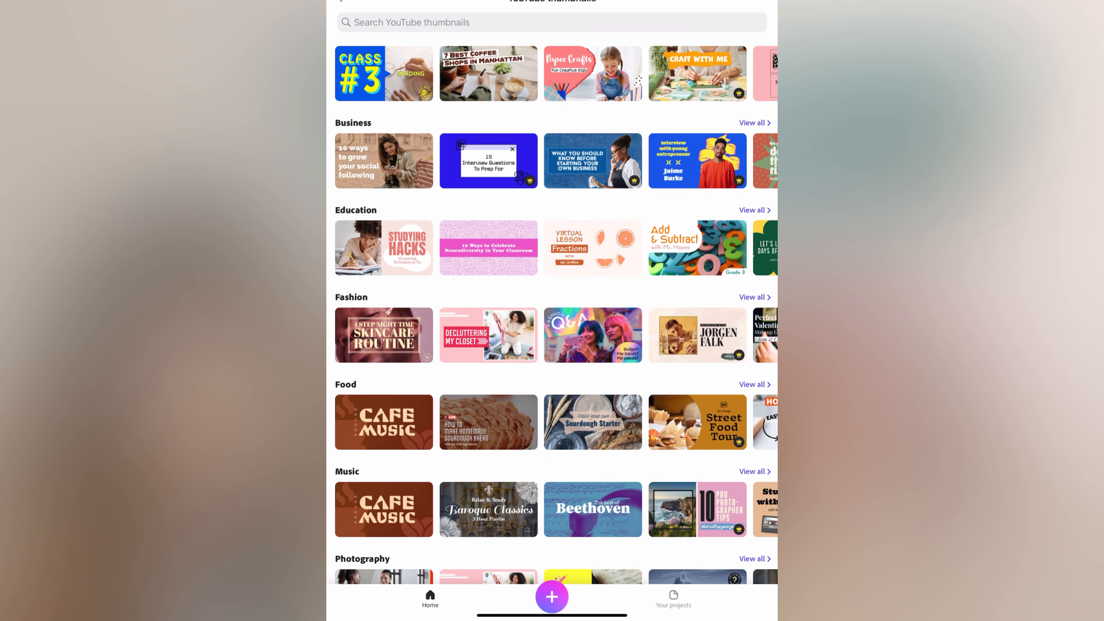
Start a new thumbnail and browse the Adobe Stock photo categories for a background.
click(552, 596)
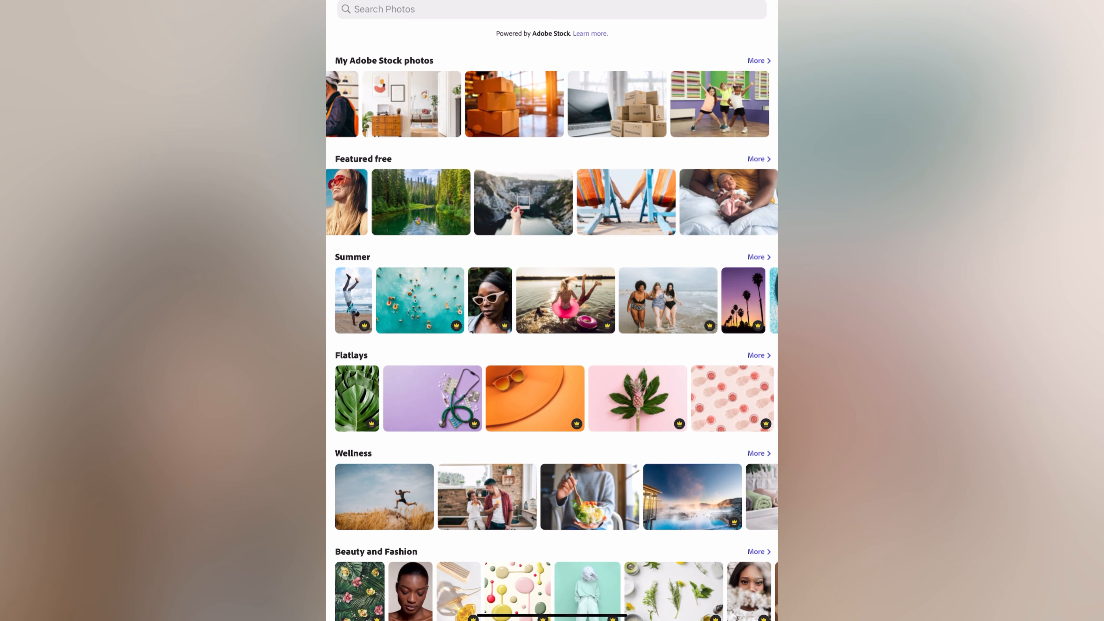
scroll(right, 3)
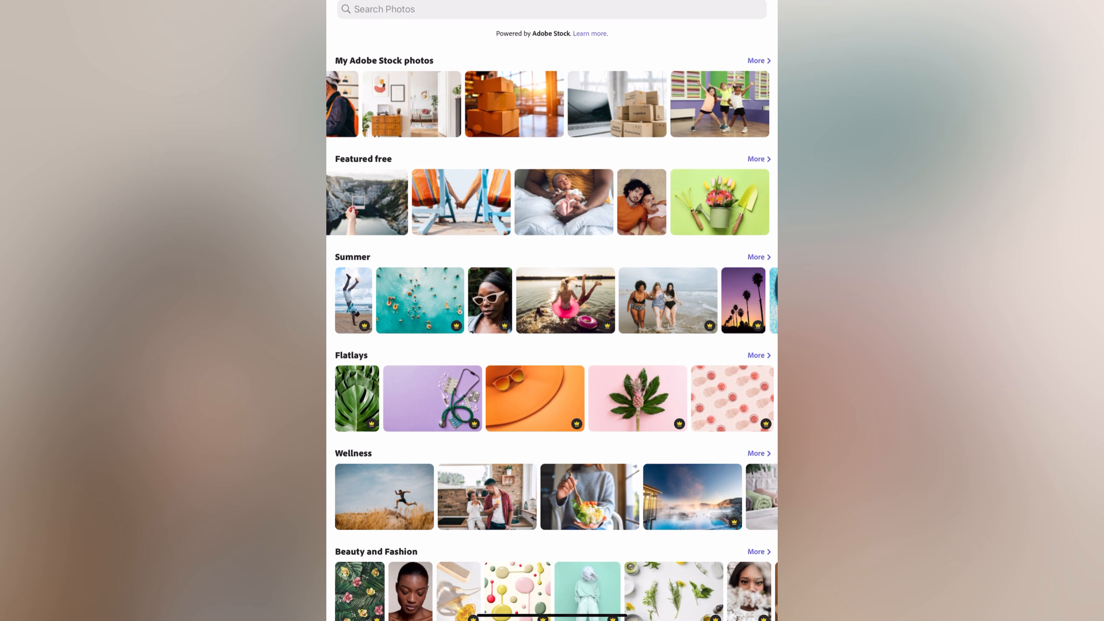
scroll(down, 3)
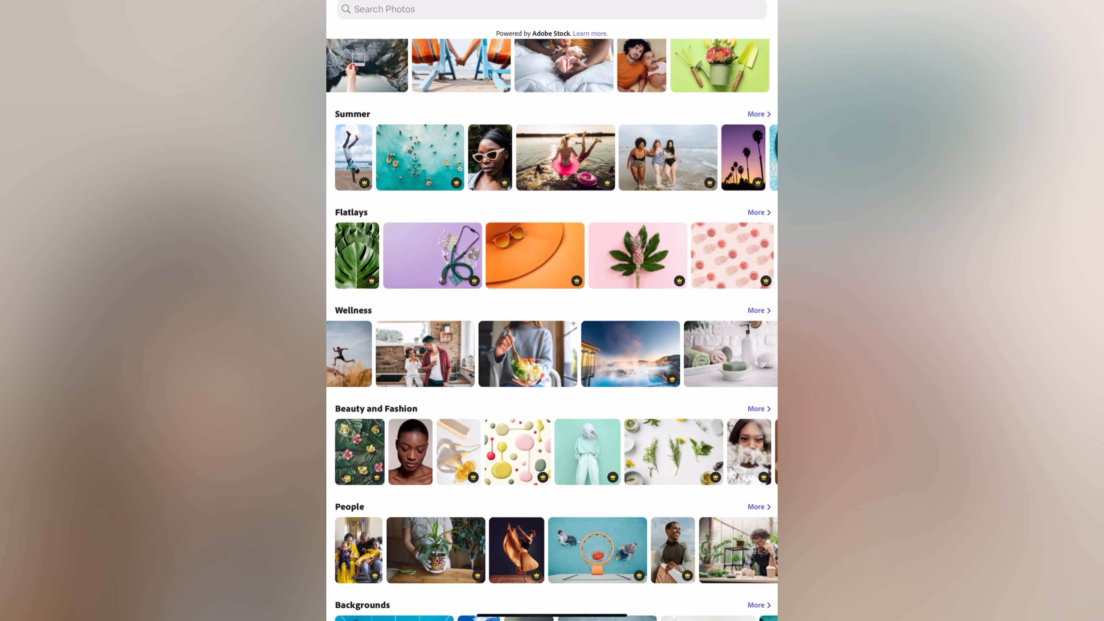
scroll(down, 3)
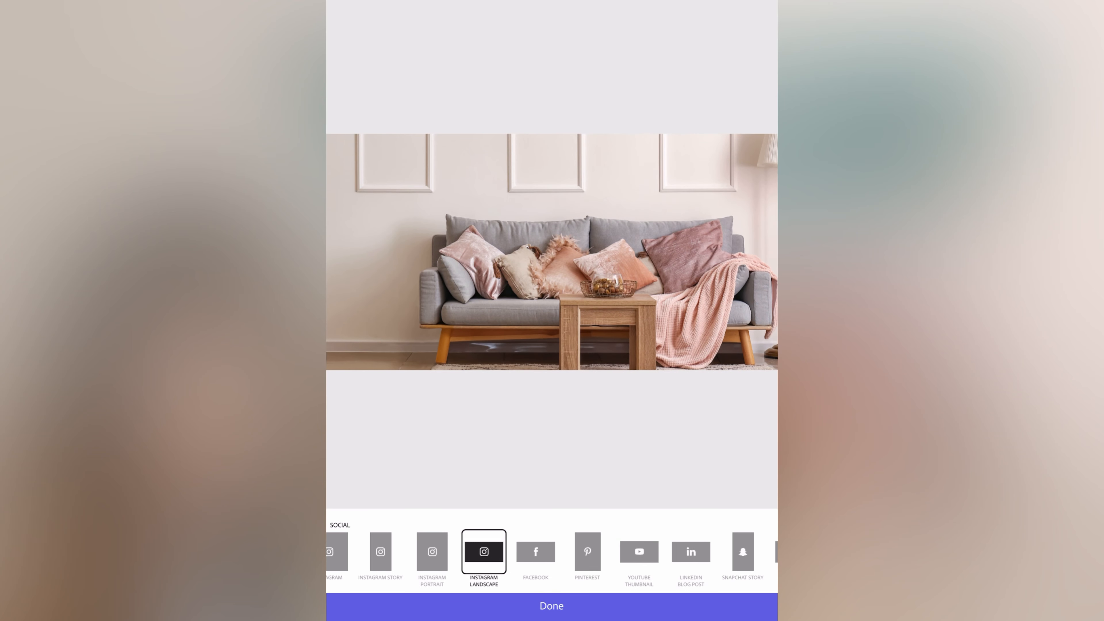
Set the sofa-photo canvas to the YouTube Thumbnail size preset.
click(637, 551)
text(How to create thumbn)
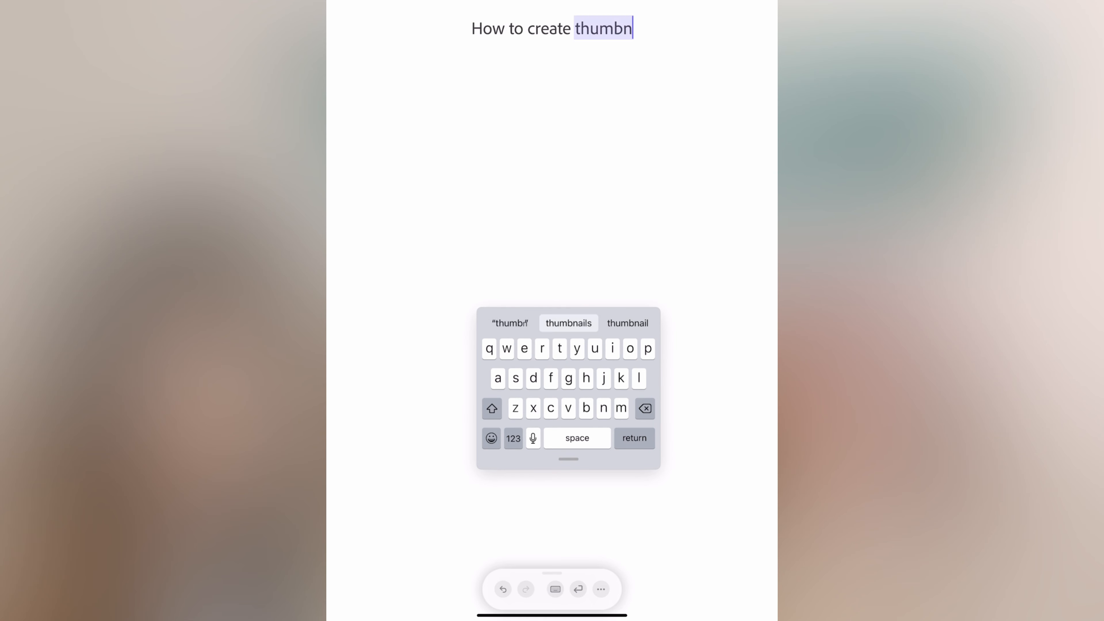
Finish the 'How to create thumbnails' heading and bring up its text styling options.
click(568, 322)
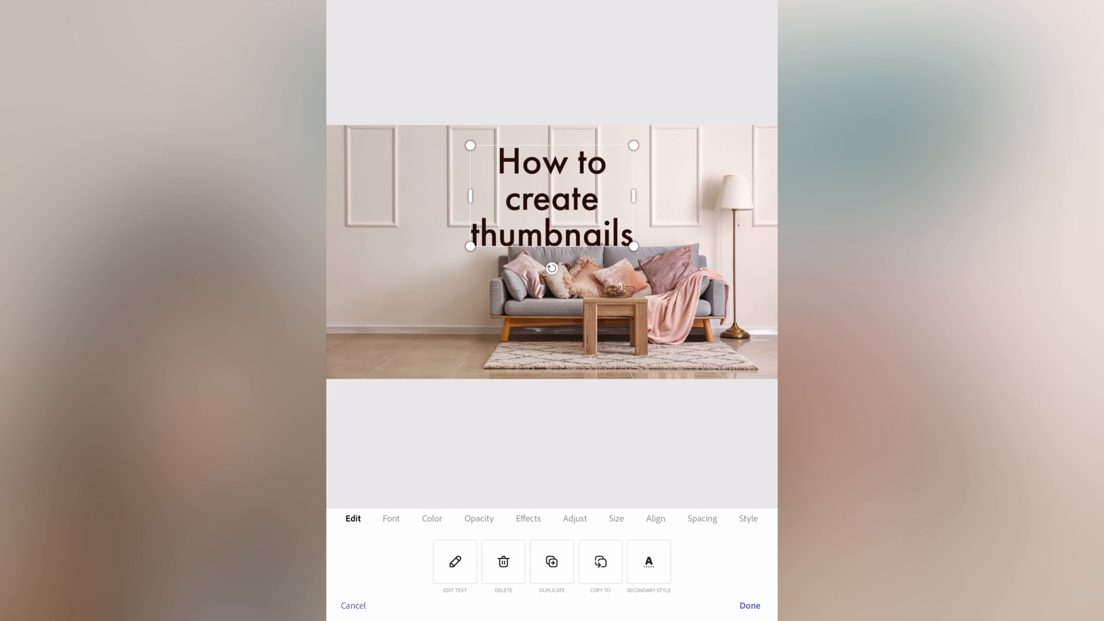
click(749, 518)
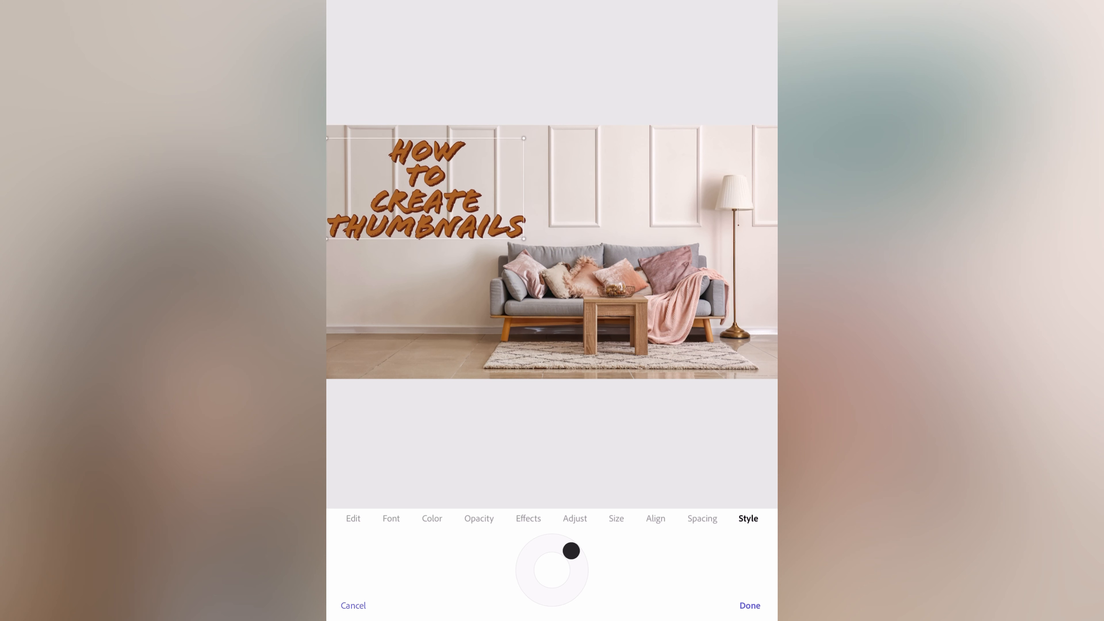
Switch the title to a rounded outlined font from the text style presets.
click(425, 188)
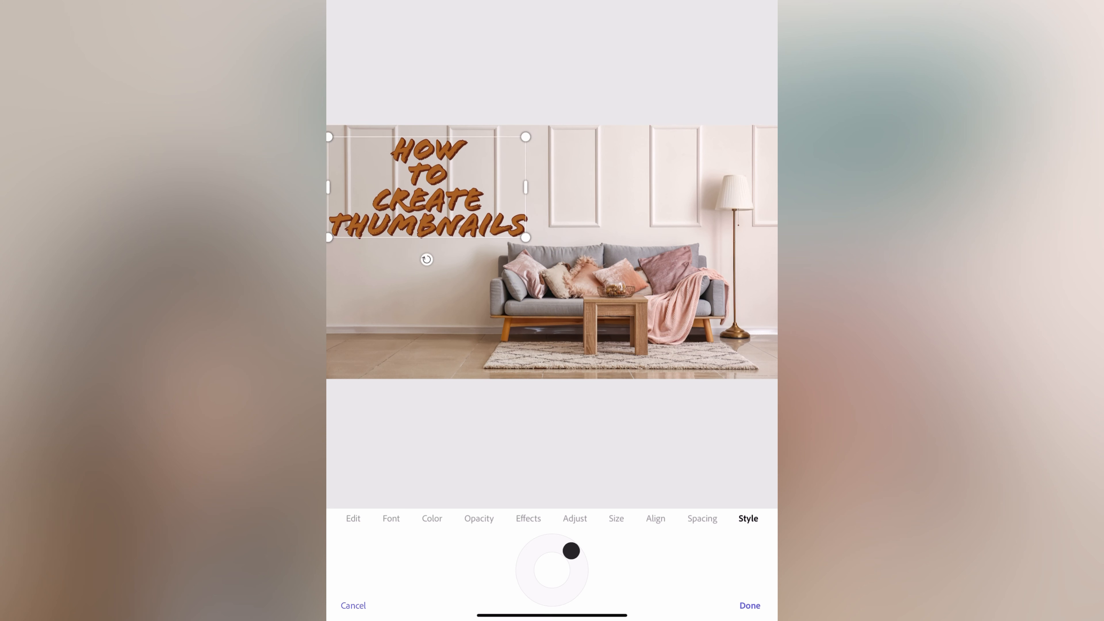
click(391, 518)
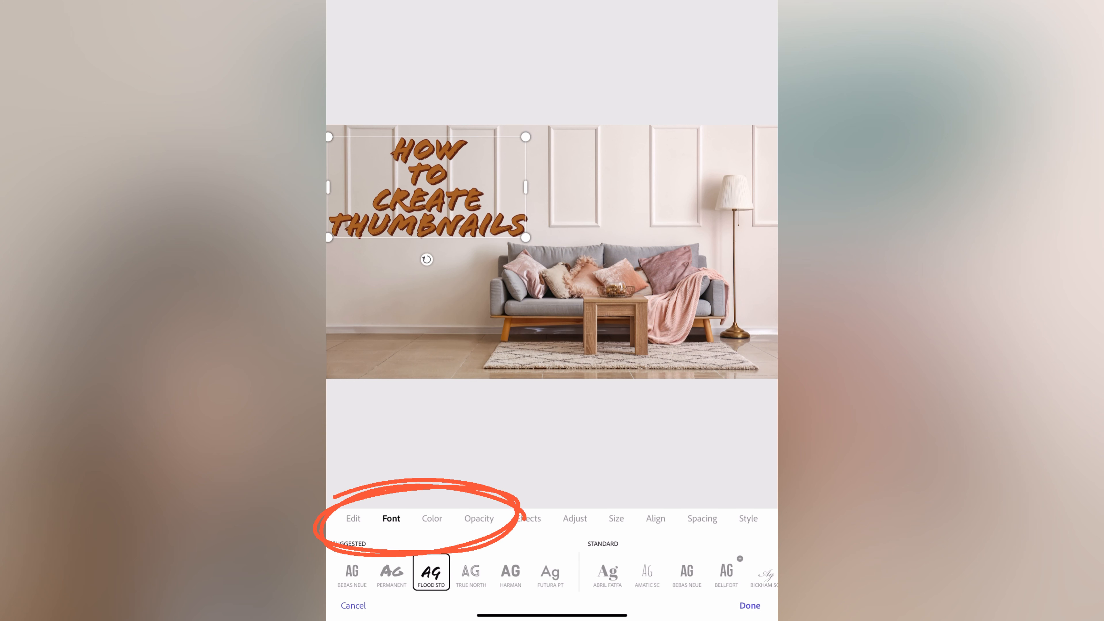
click(431, 518)
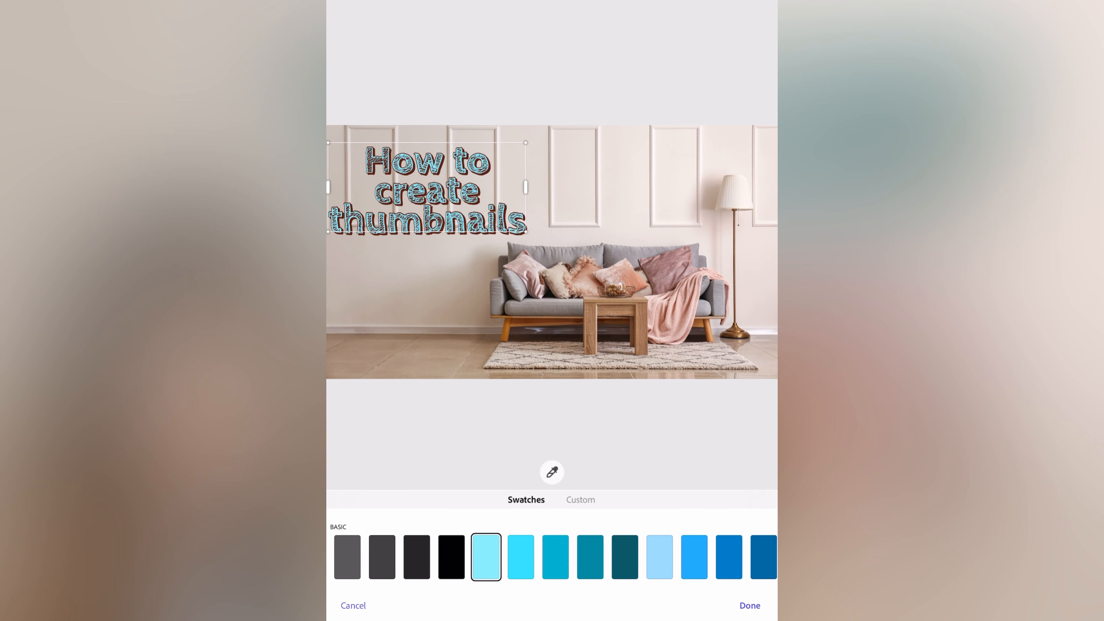
scroll(right, 3)
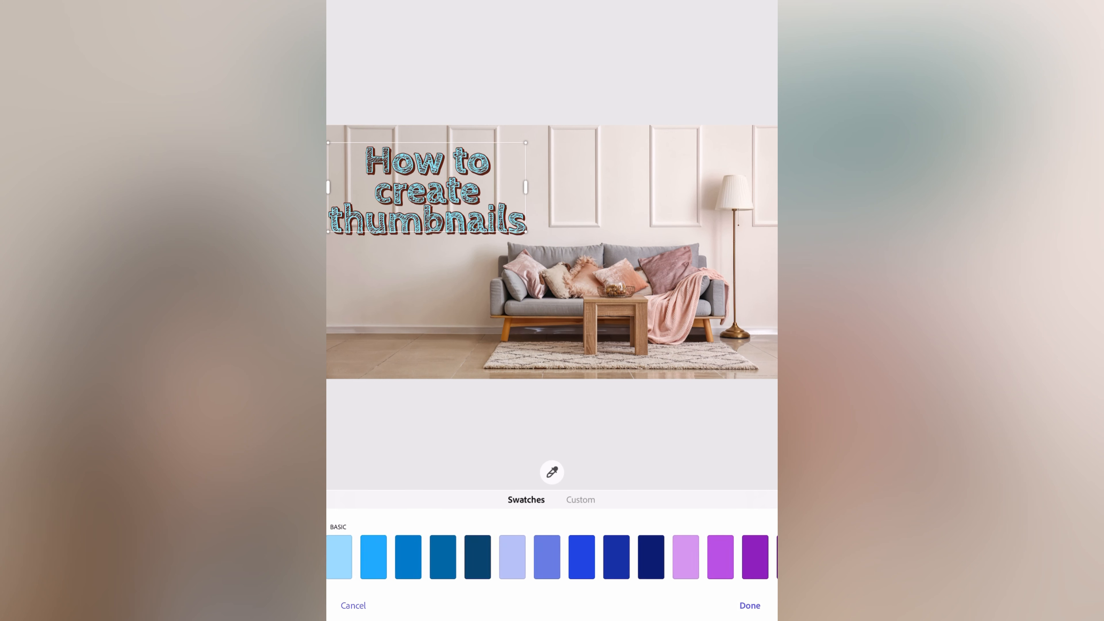
scroll(right, 3)
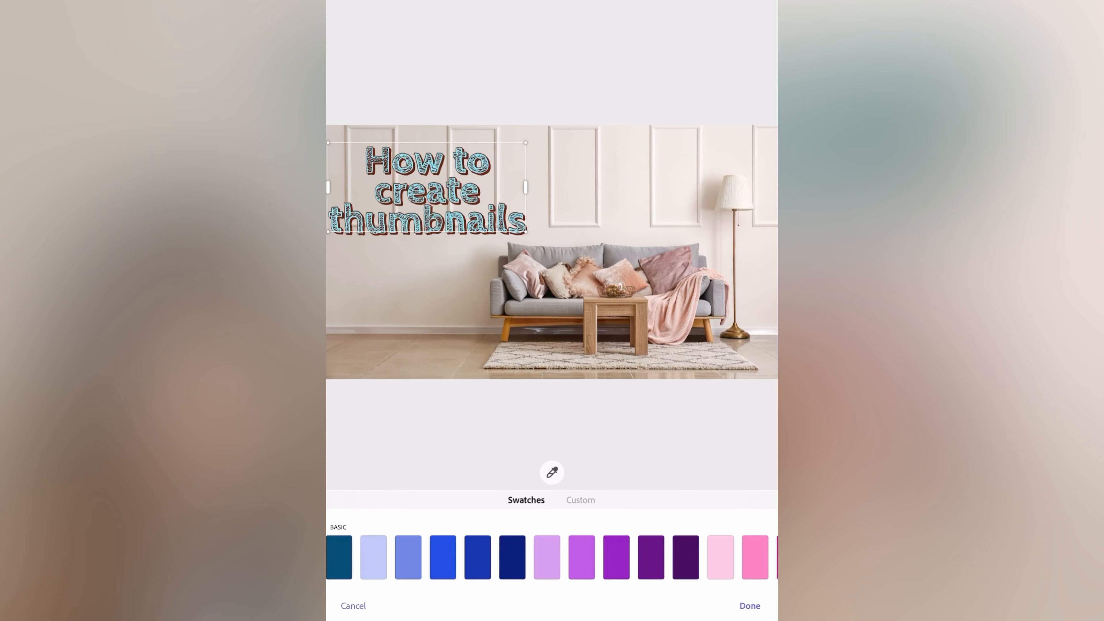
Give the title a custom light blue #85EBFF colour and confirm the edit.
click(579, 501)
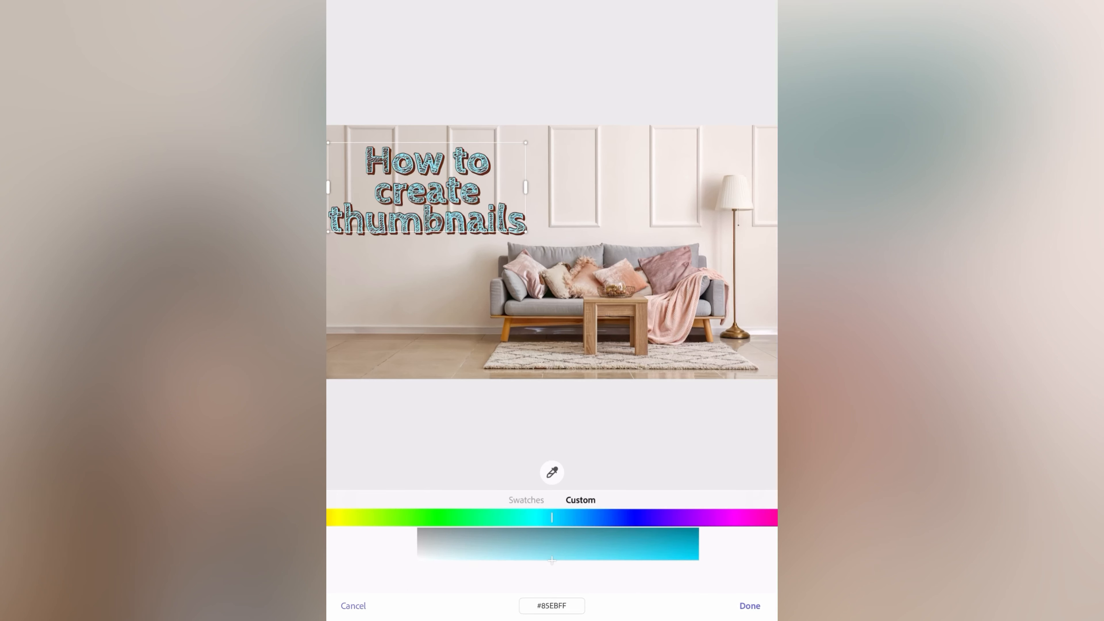
click(749, 605)
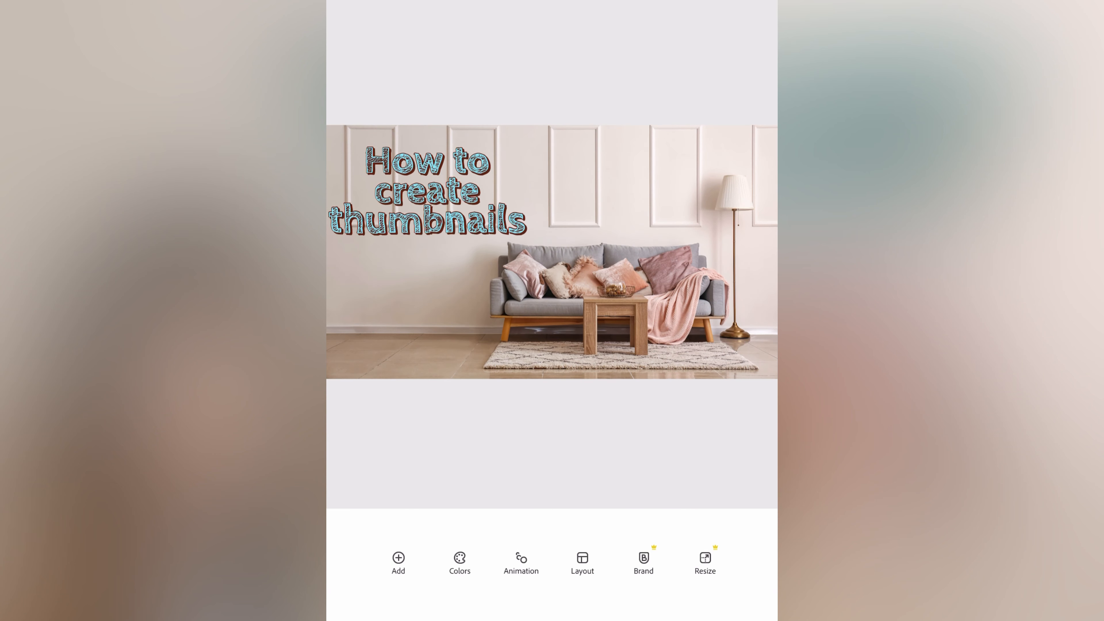
Try three-panel and colour-block split layouts, then keep the single full-photo layout.
click(581, 562)
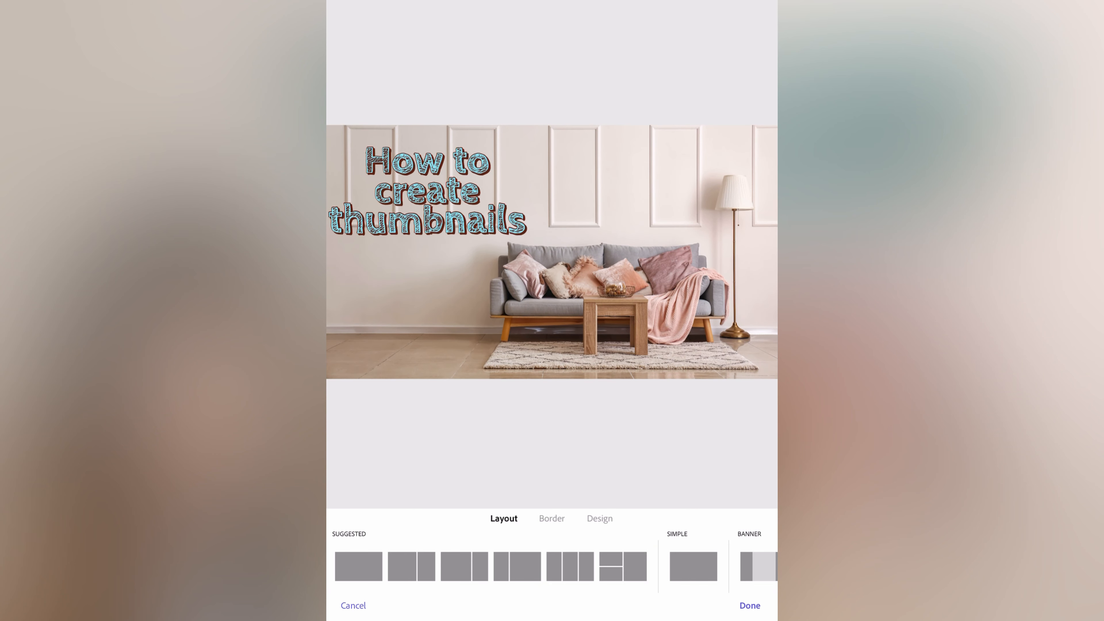
click(569, 566)
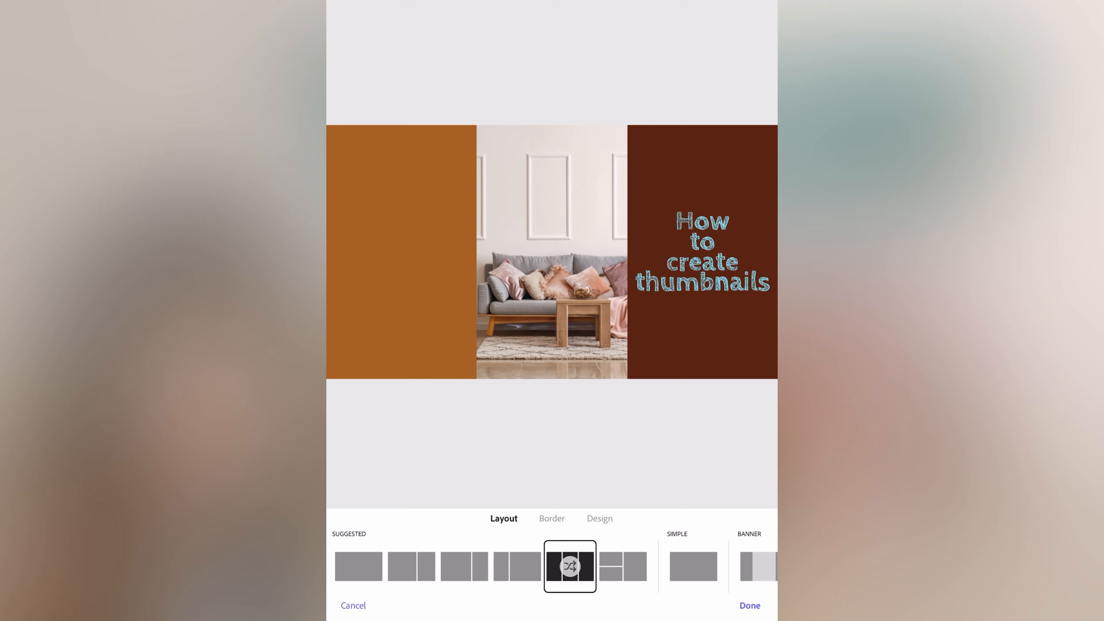
click(622, 565)
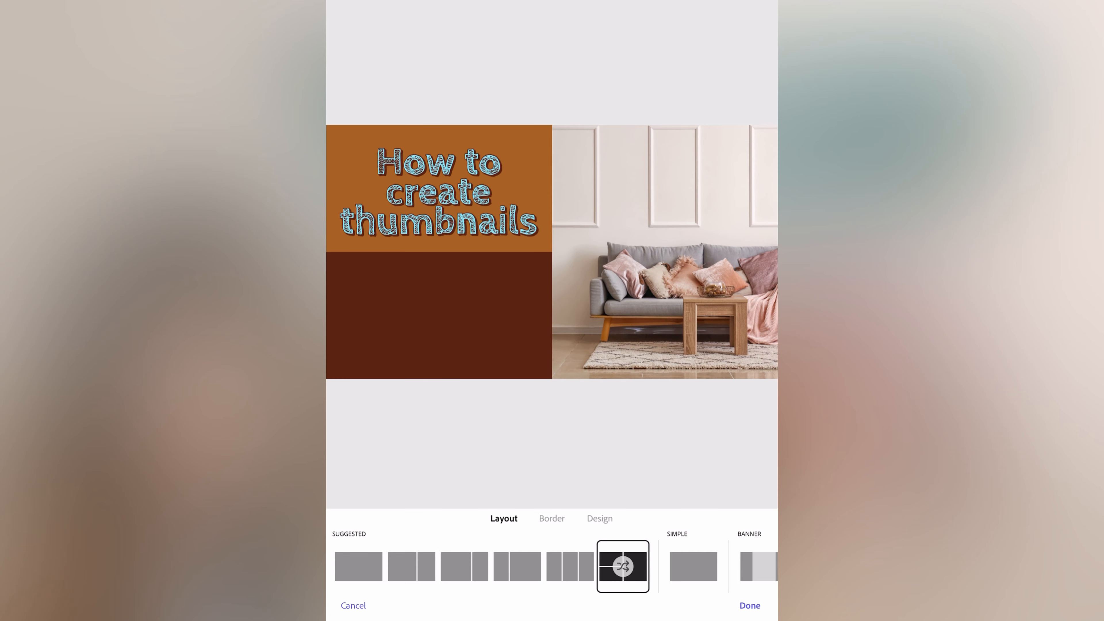
click(517, 566)
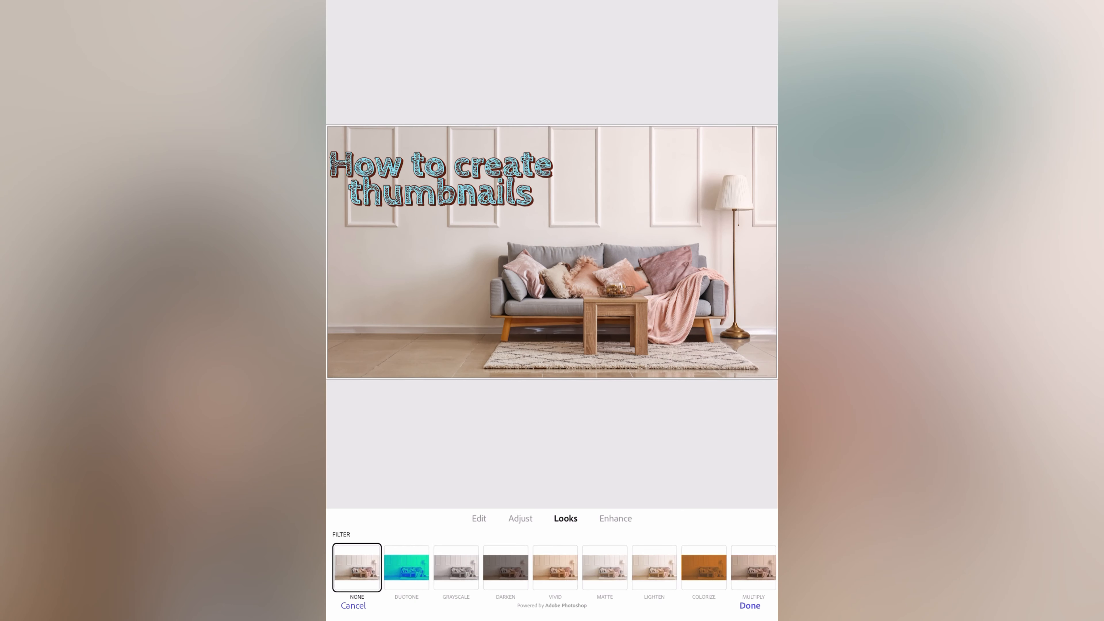
Blur the living-room background photo by about 24 and confirm.
click(406, 567)
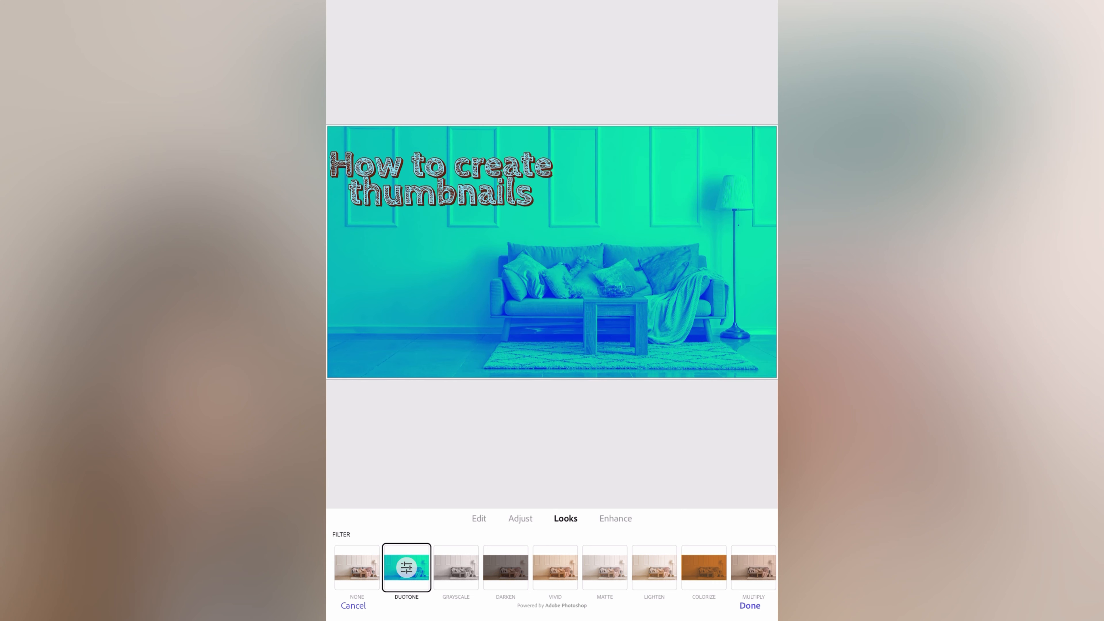
click(456, 567)
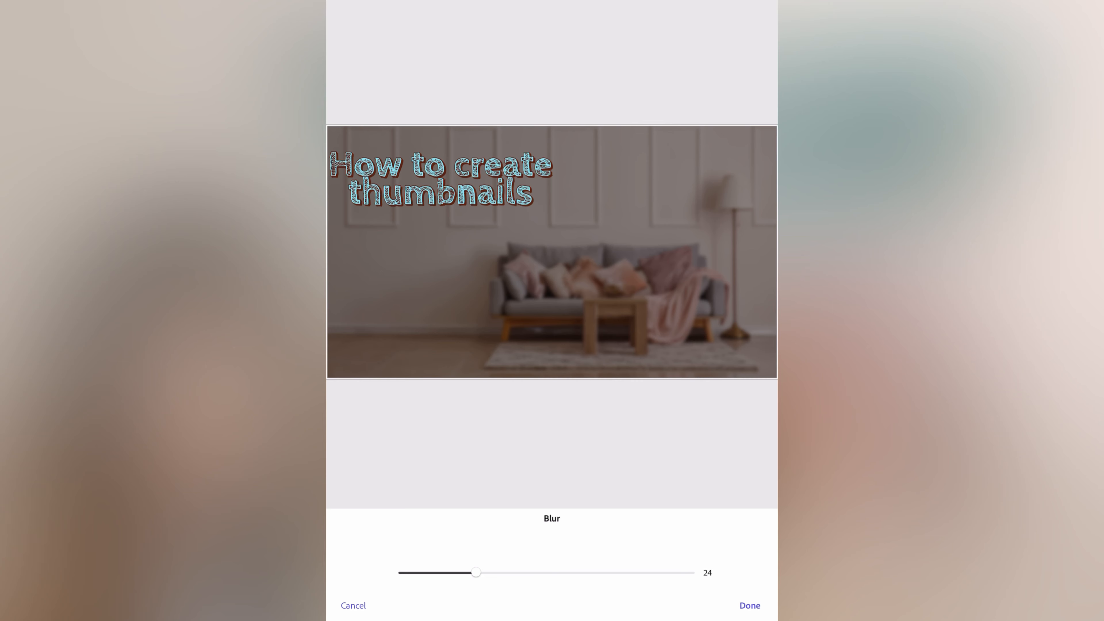
click(749, 605)
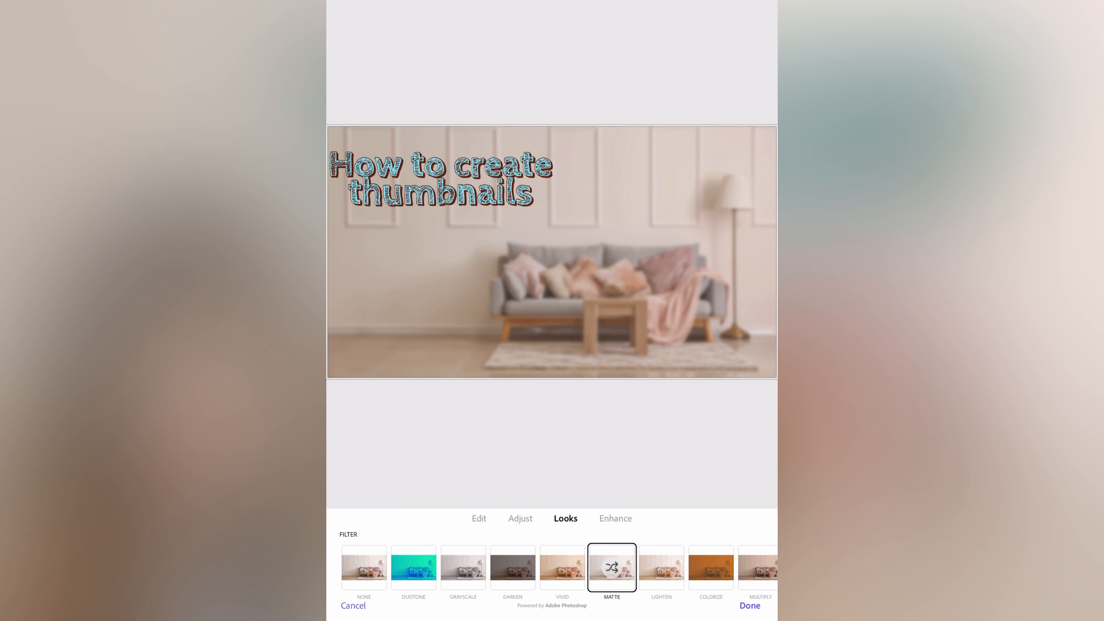
Preview grayscale and duotone looks, keep no filter, and add the face photo.
click(463, 568)
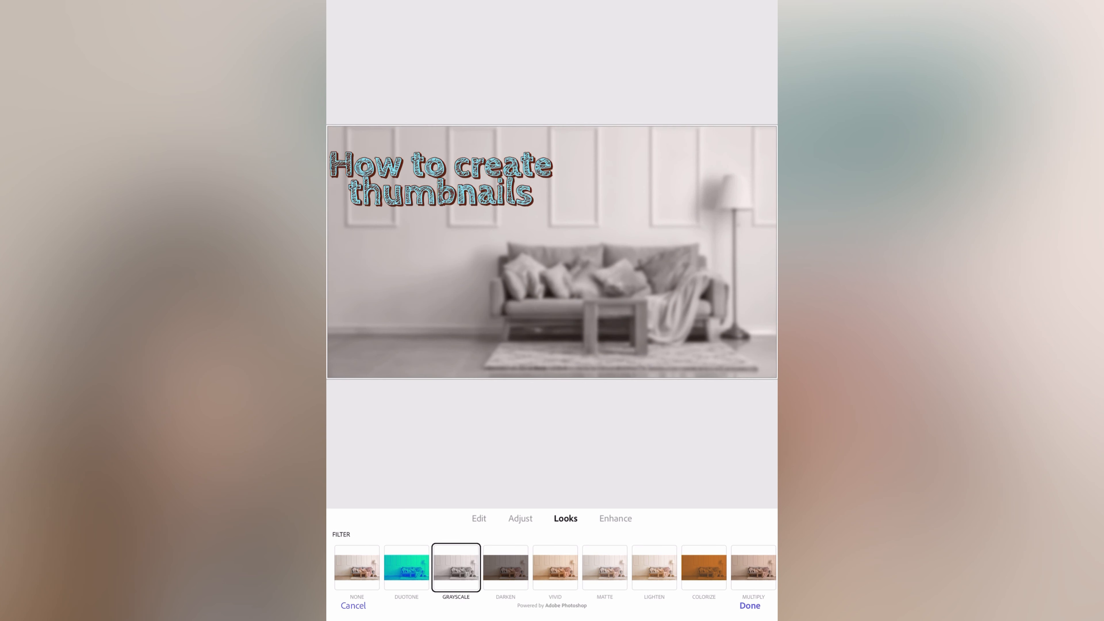
click(406, 567)
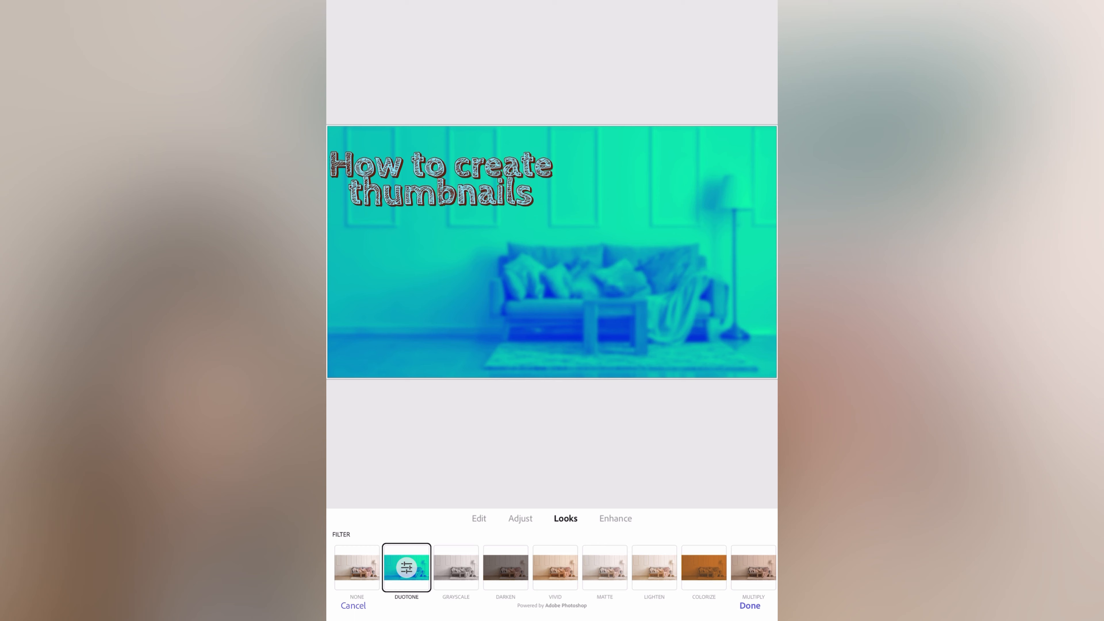
click(356, 567)
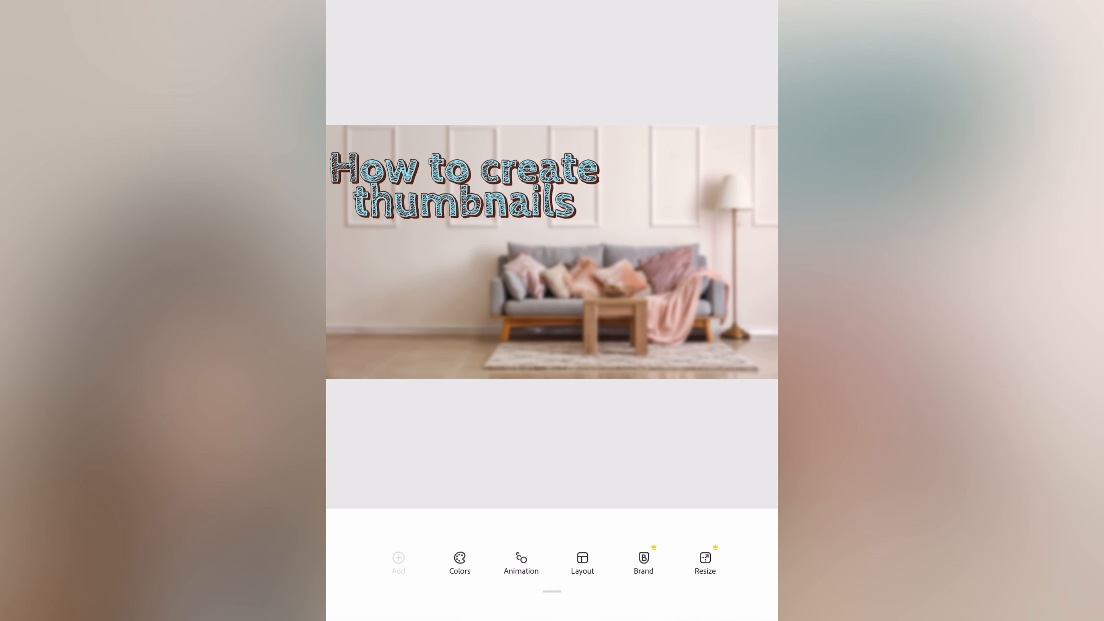
click(398, 561)
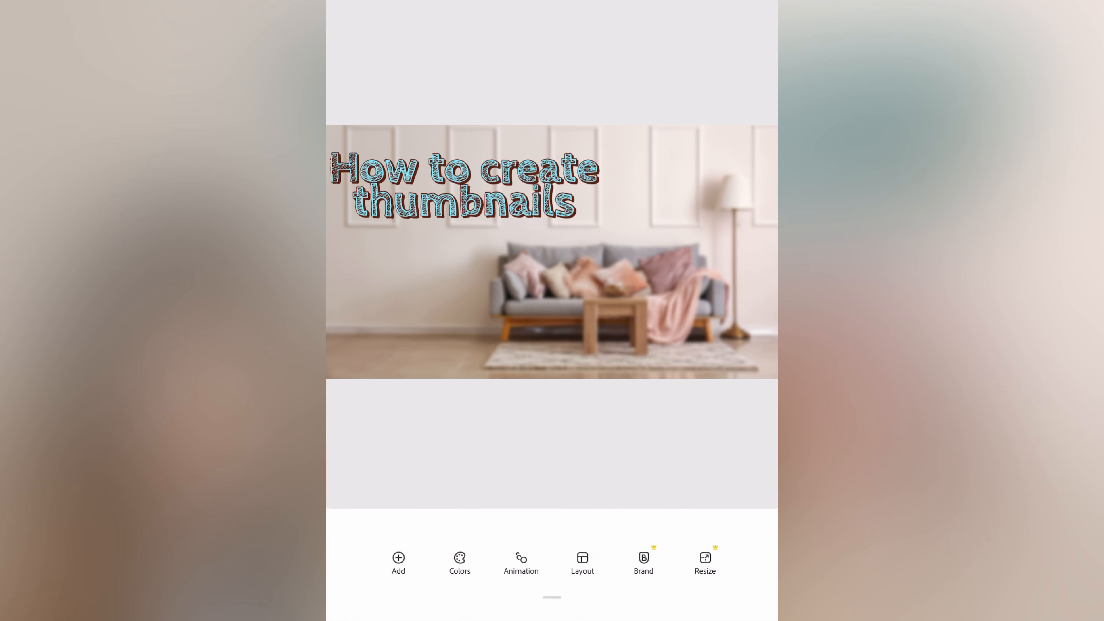
click(397, 561)
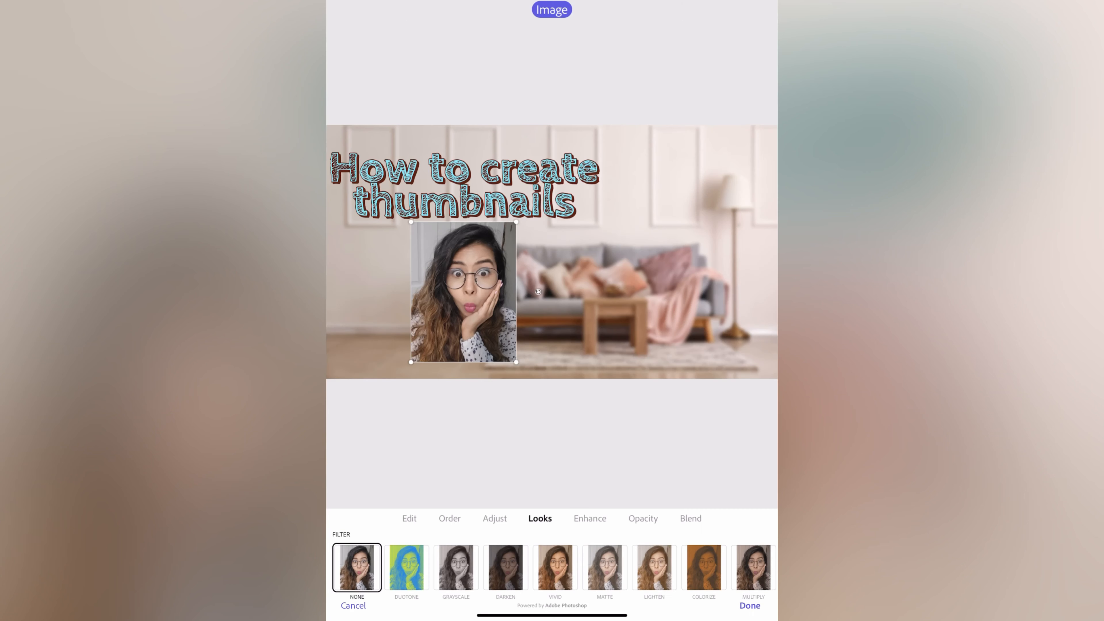
Remove the background from the face photo, then select the title.
click(409, 518)
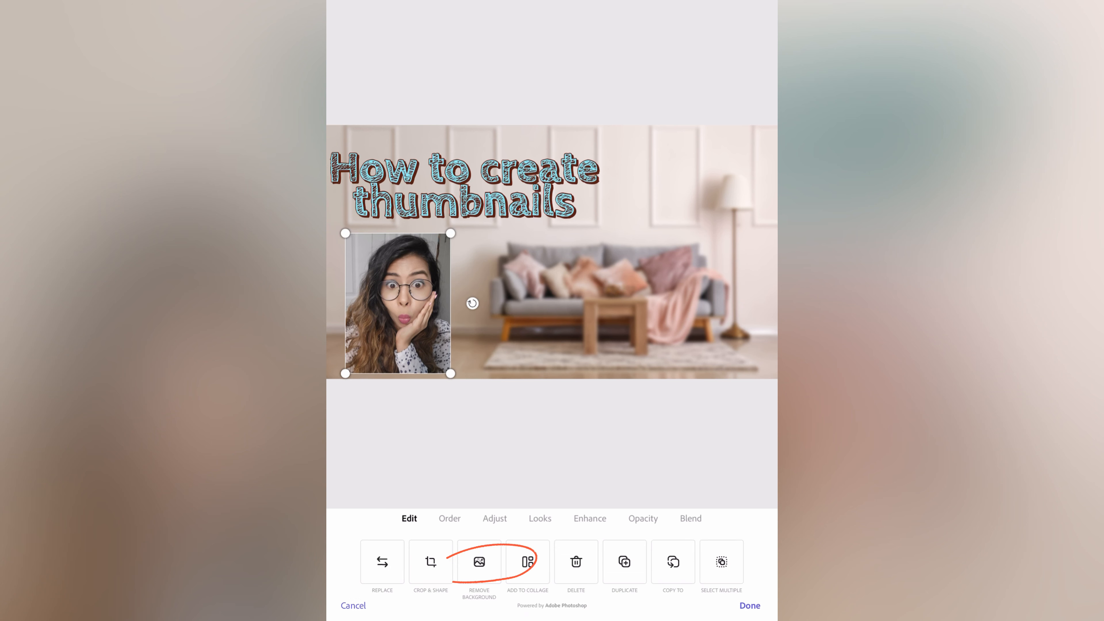
click(479, 562)
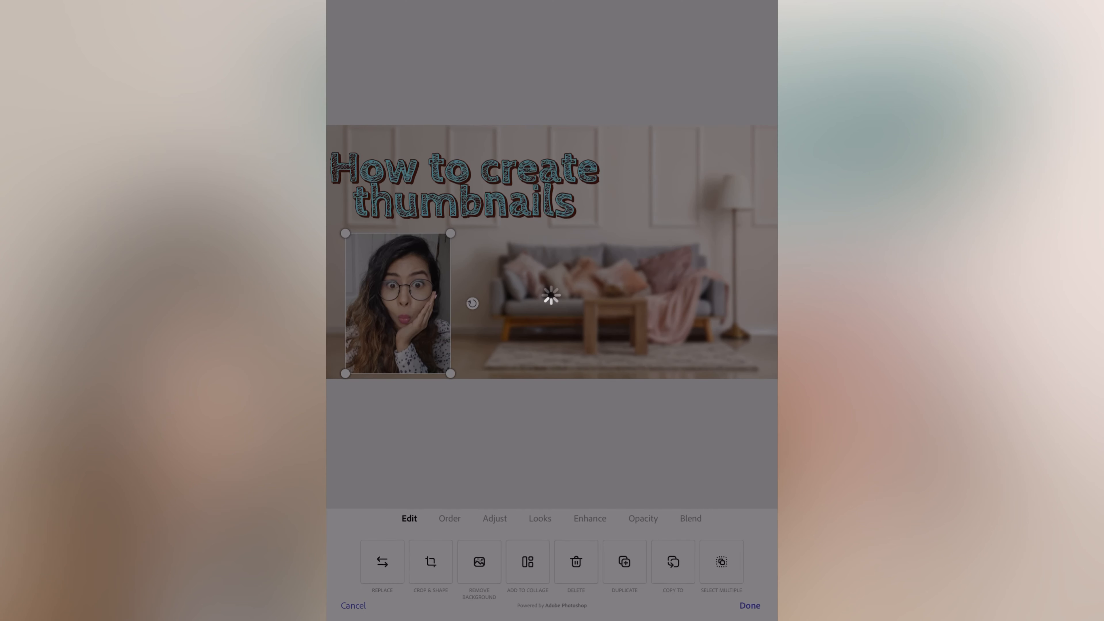
click(539, 518)
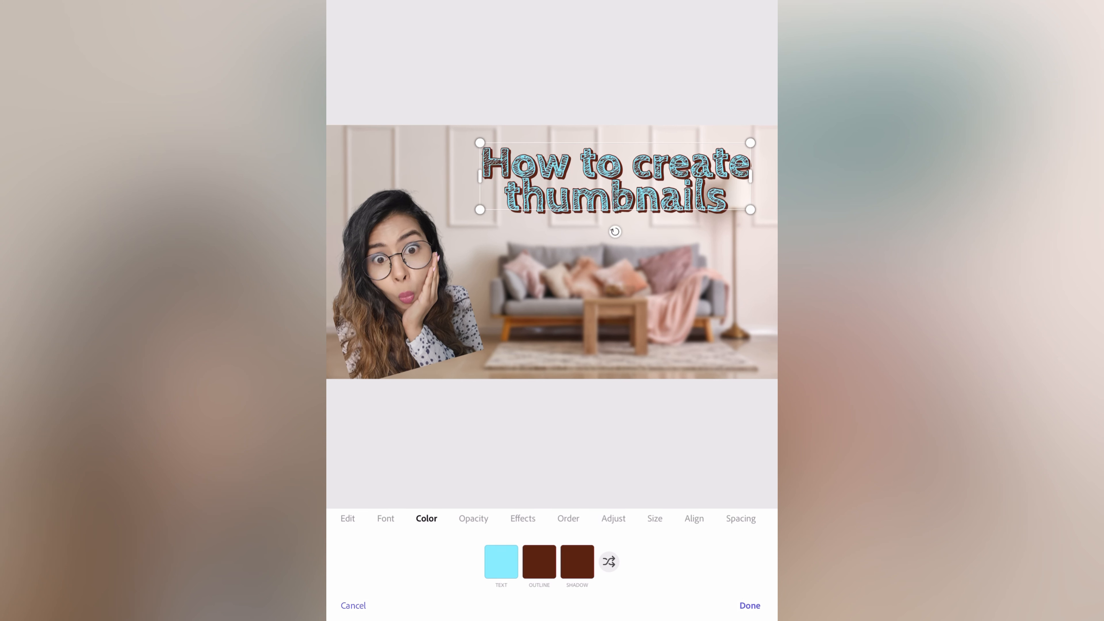
Check the title colour choices, keep light blue, and start sharing the thumbnail as an image.
click(500, 561)
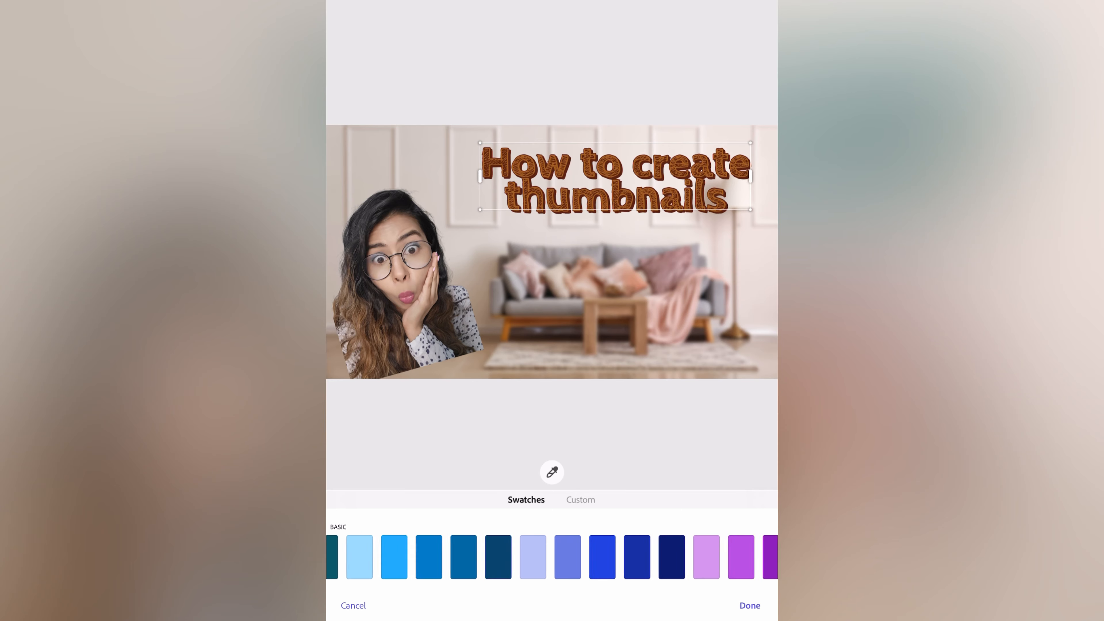
click(749, 606)
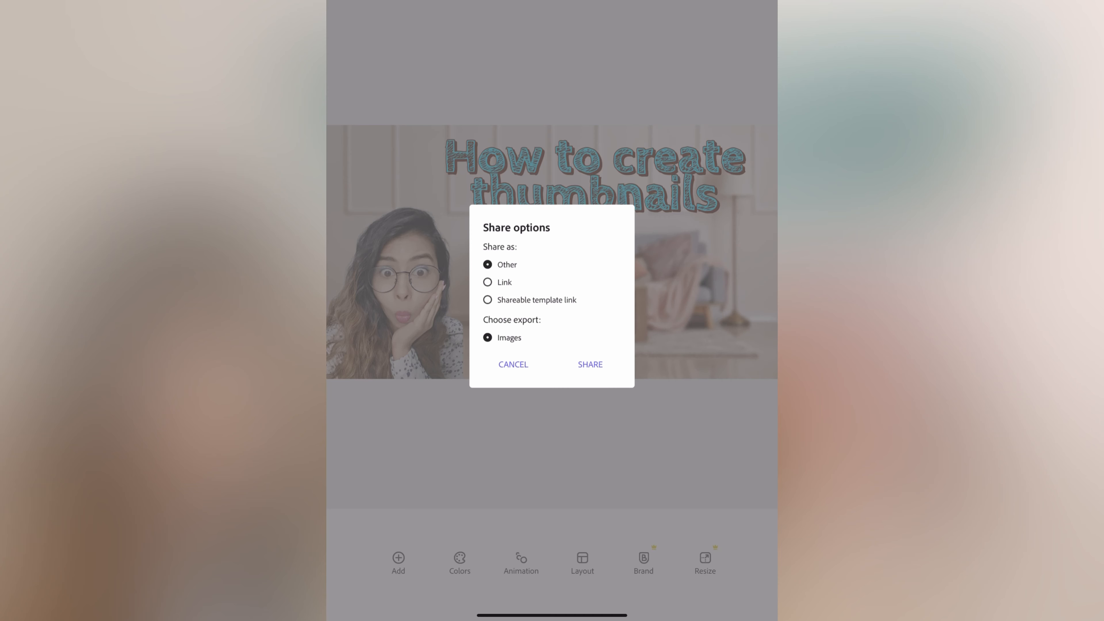
Leave the share dialog and return to the Adobe Express home page of project templates.
click(512, 364)
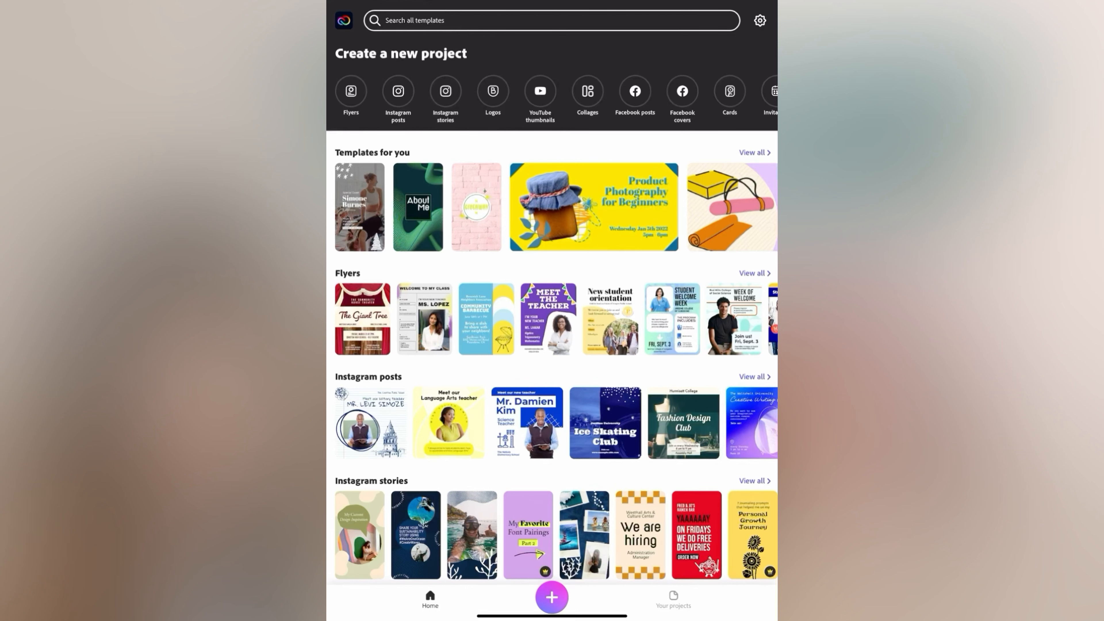
Browse the YouTube thumbnail templates and bring the dream-internship tips template into view.
click(540, 91)
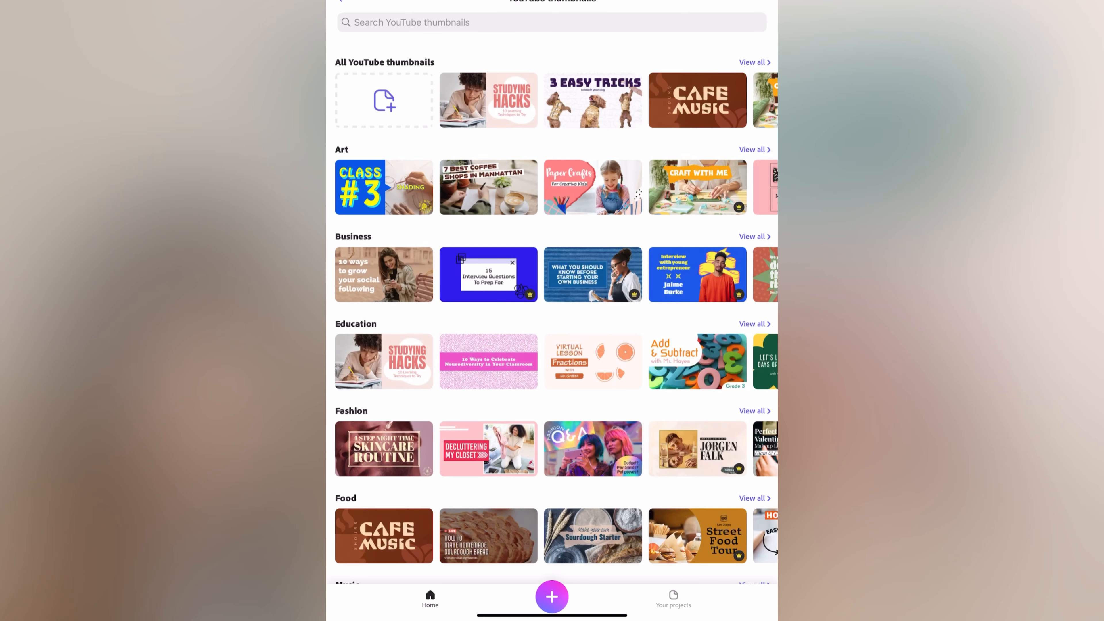
scroll(right, 3)
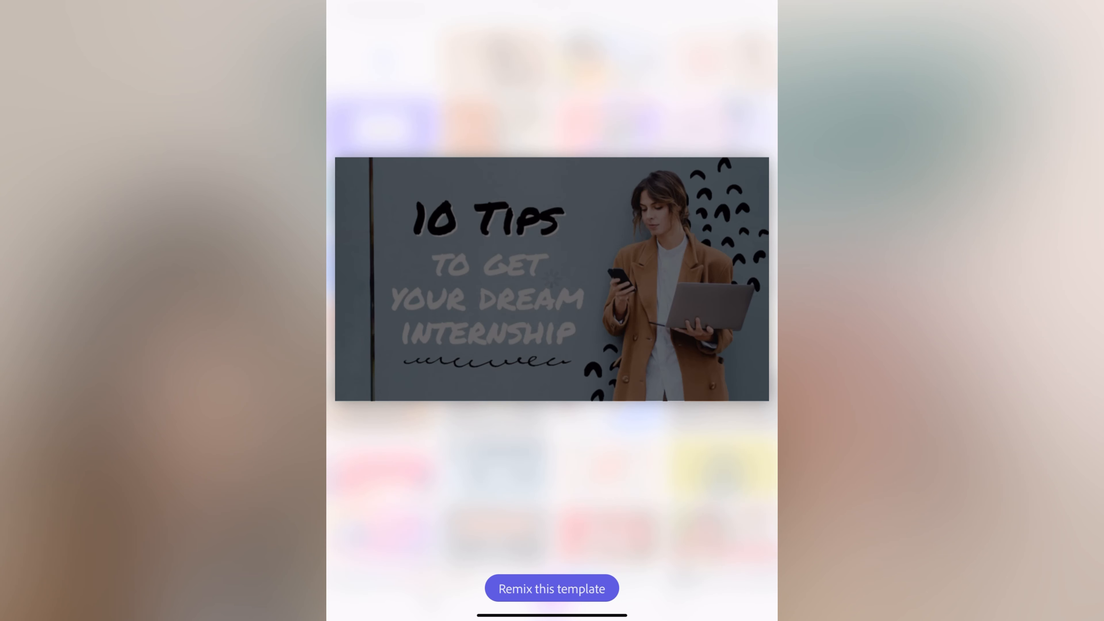
Remix the internship template and give its 'How to make money?' headline a bold dark-teal preset style.
click(551, 588)
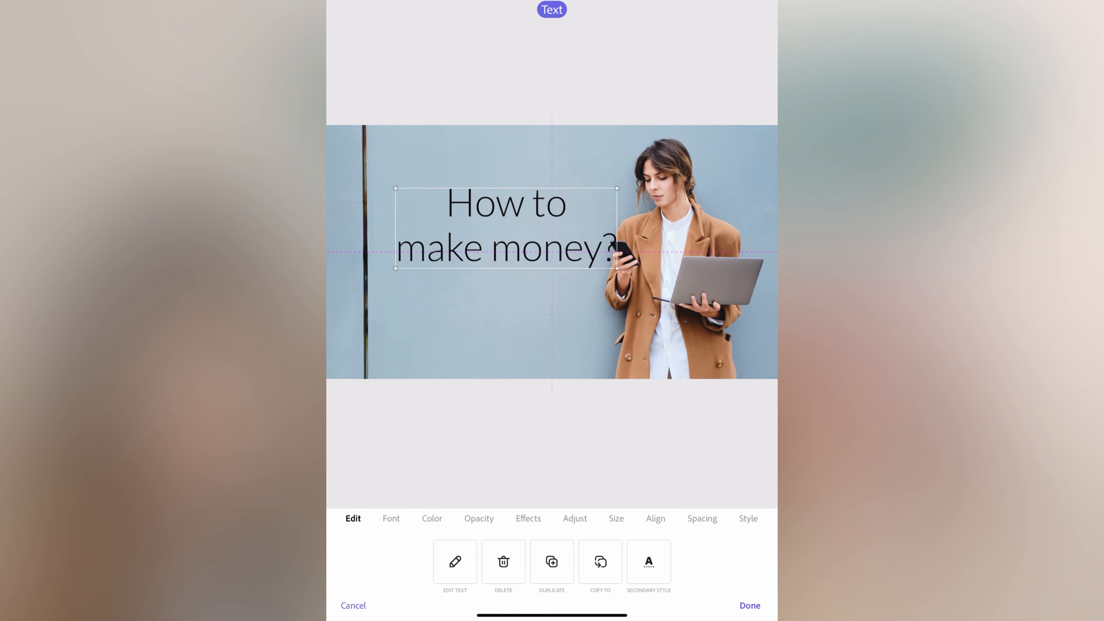
click(748, 518)
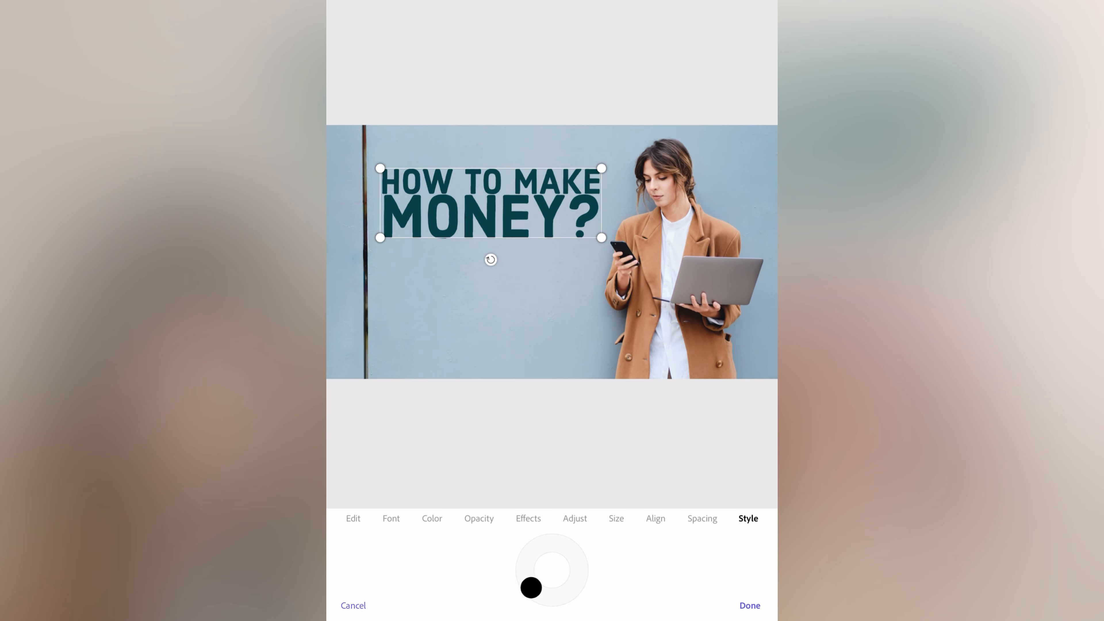